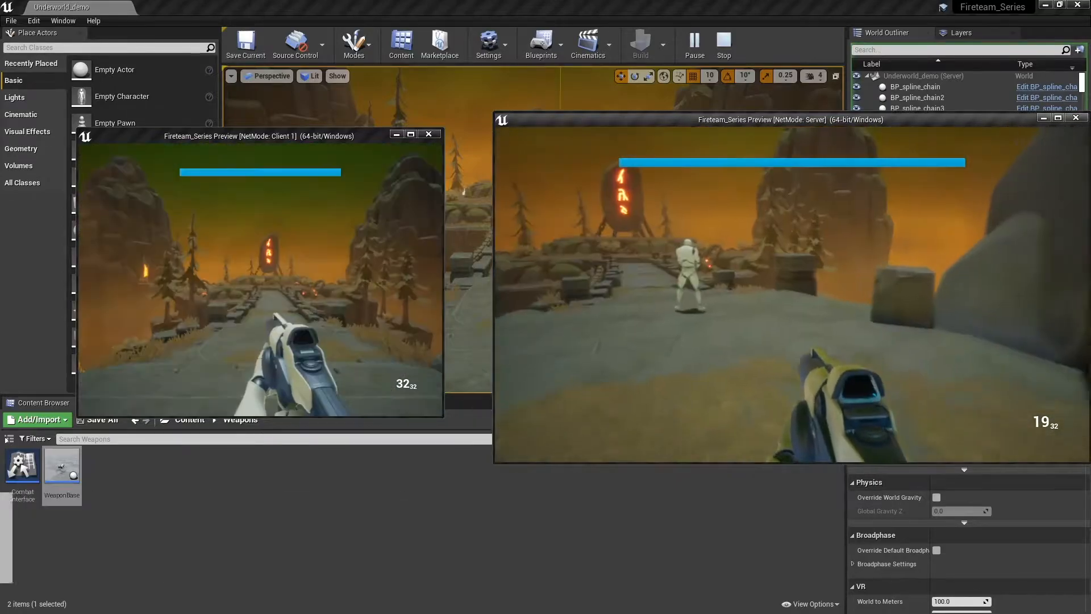
# Step: Run another two-player play session to test firing, then stop it
pyautogui.click(724, 44)
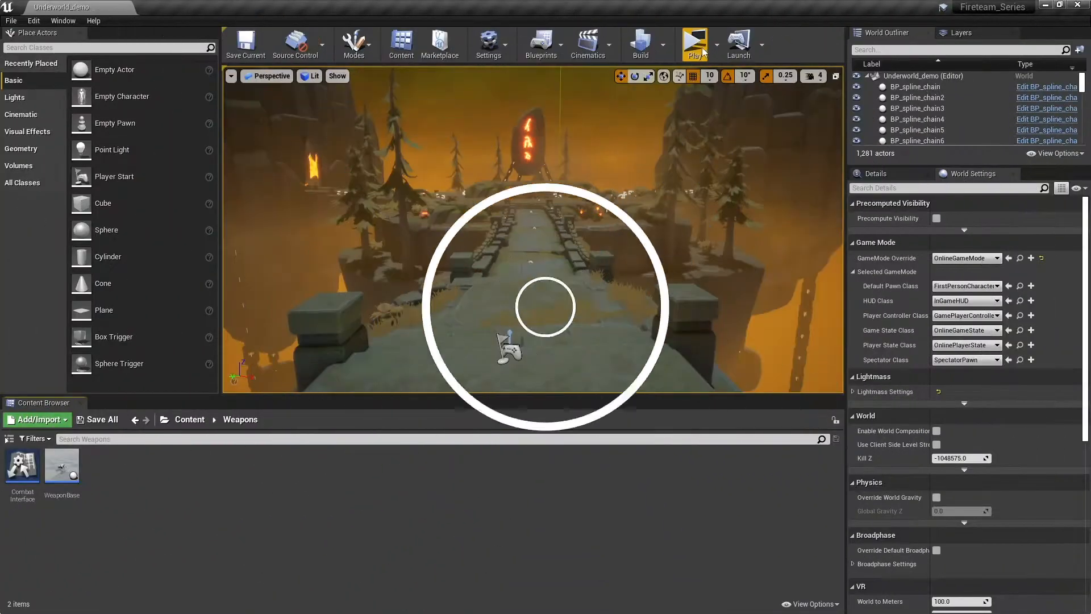
pyautogui.click(692, 43)
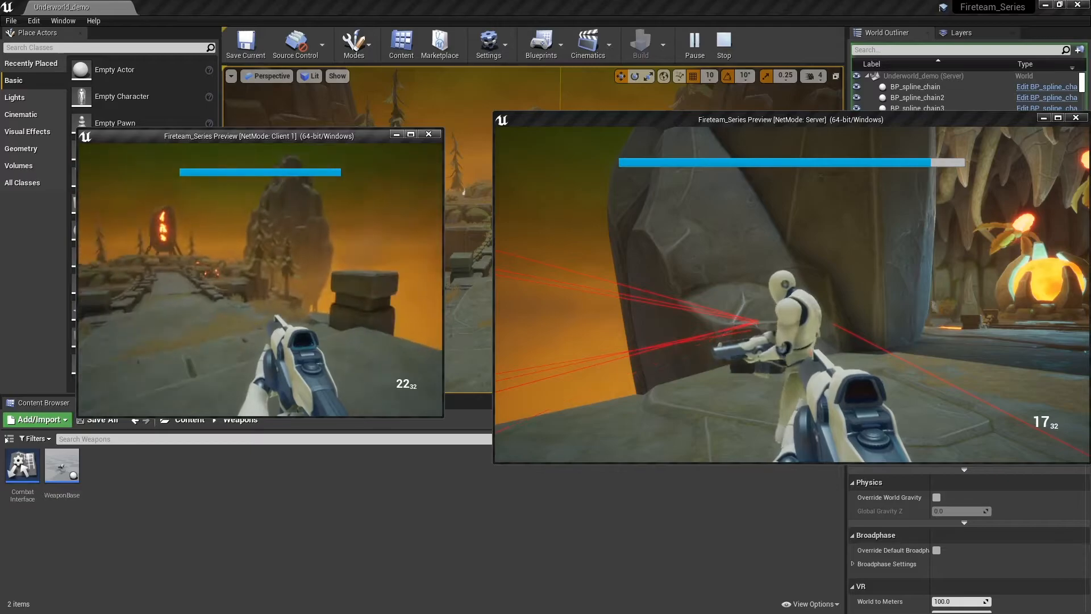
pyautogui.click(723, 44)
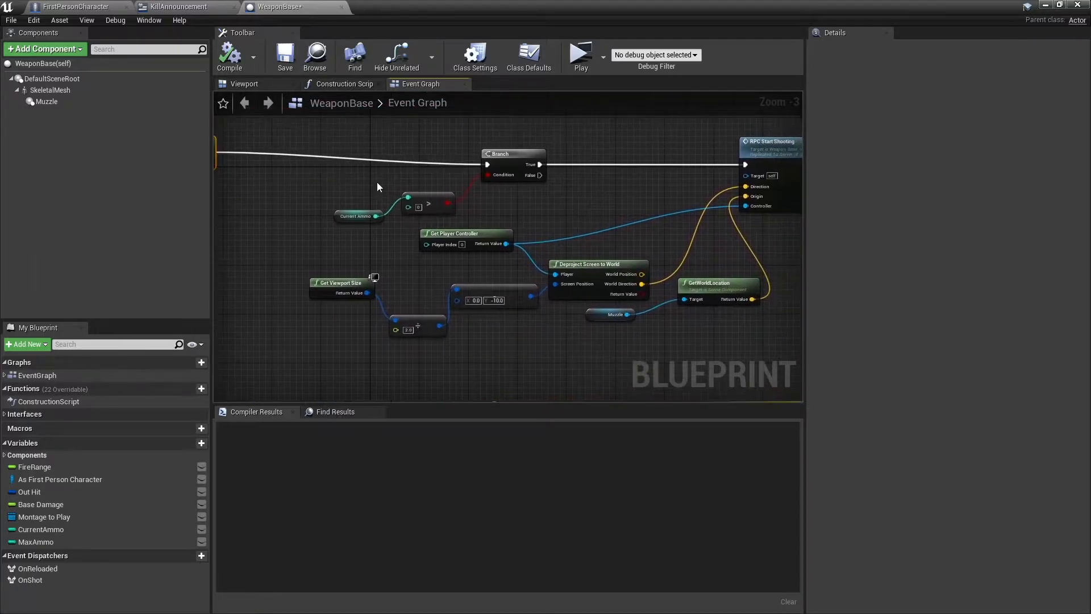
# Step: Collapse the selected firing nodes into a function named StartShooting and enter its graph
pyautogui.scroll(-3)
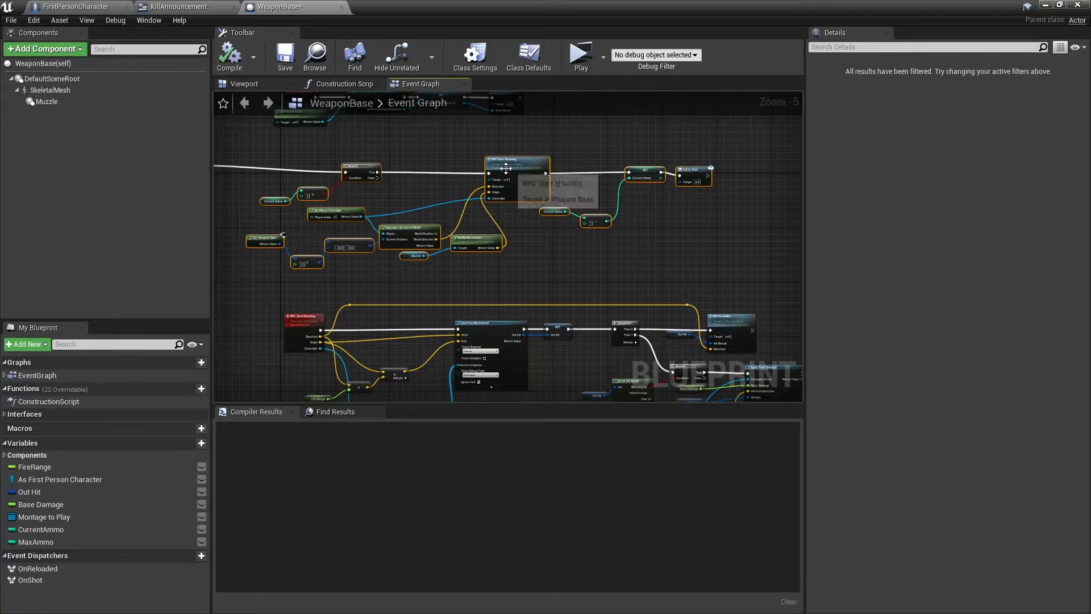
pyautogui.rightClick(508, 172)
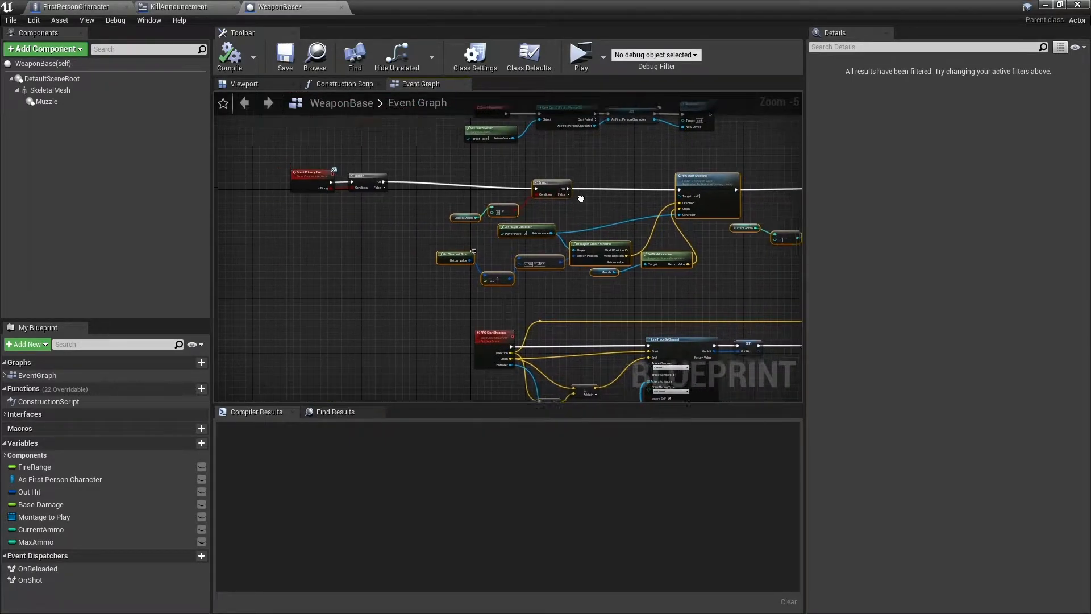
pyautogui.scroll(3)
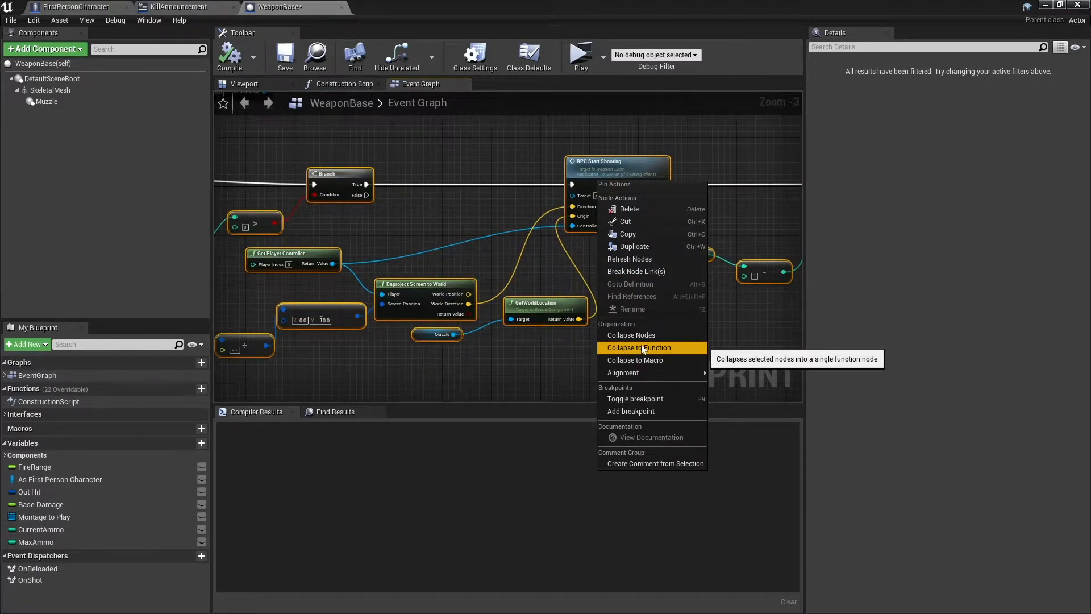
pyautogui.click(637, 347)
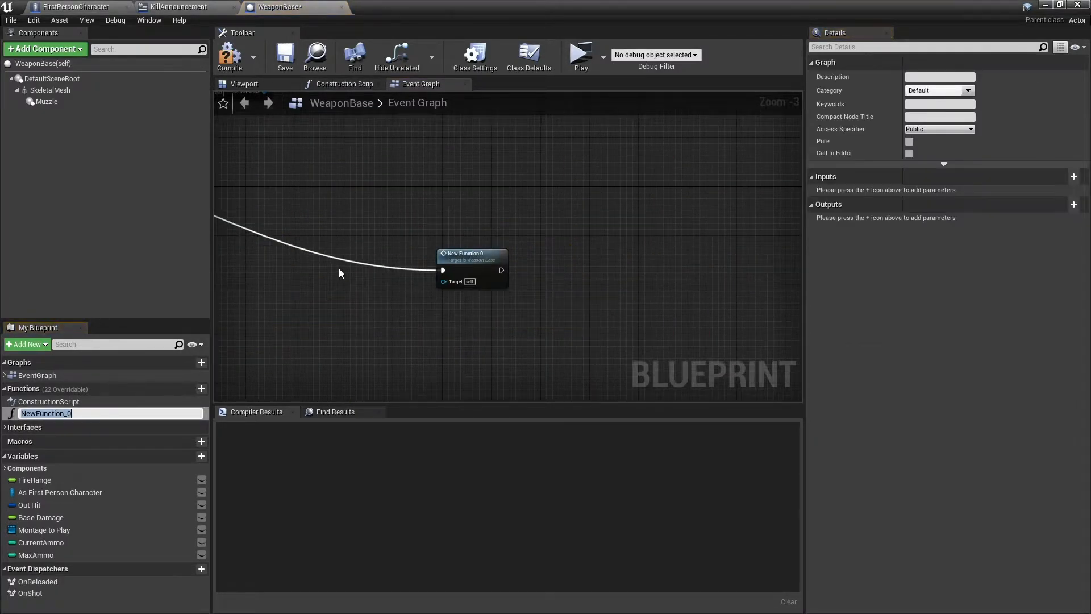
pyautogui.write('StartShooting')
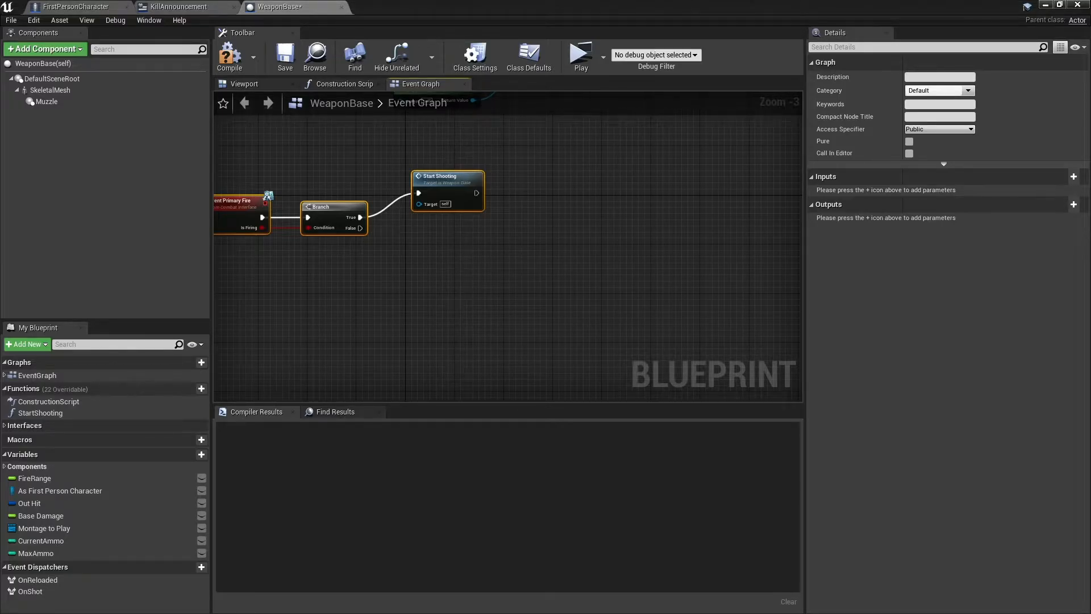
pyautogui.doubleClick(439, 178)
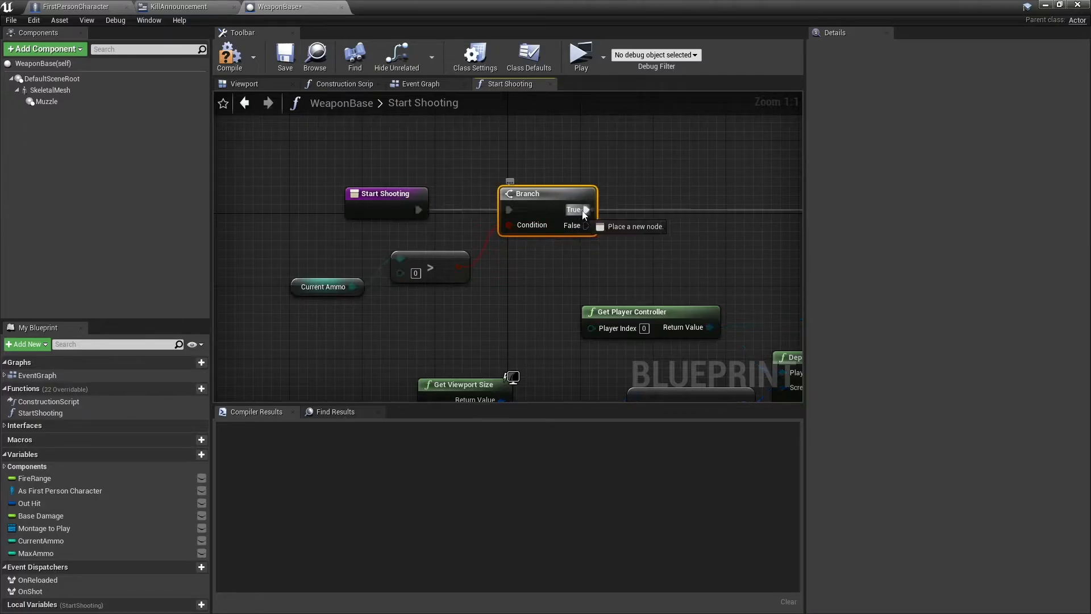
# Step: Add a Set Timer by Event node on the ammo check's True output
pyautogui.moveTo(586, 209); pyautogui.dragTo(699, 200)
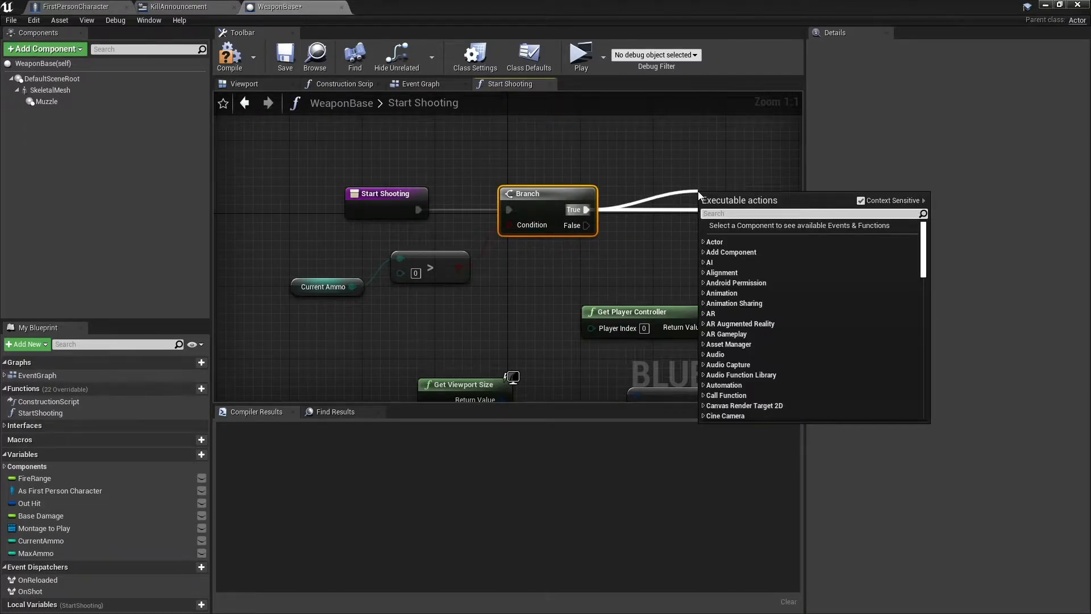
pyautogui.write('set timer')
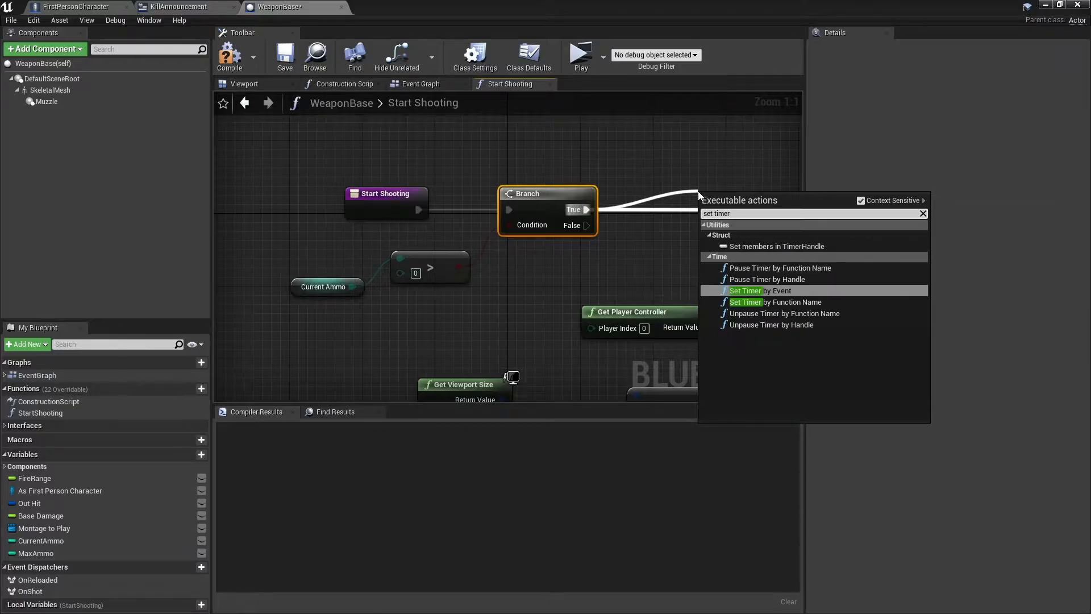
pyautogui.click(761, 289)
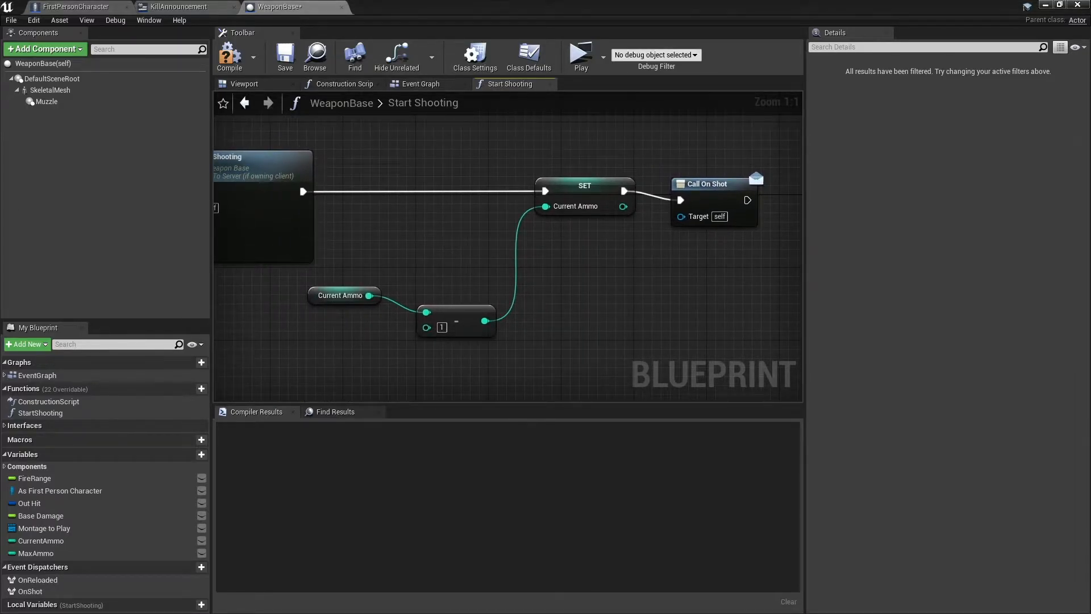
# Step: Feed the timer's Event pin from a Create Event node bound to a new matching custom event
pyautogui.click(229, 57)
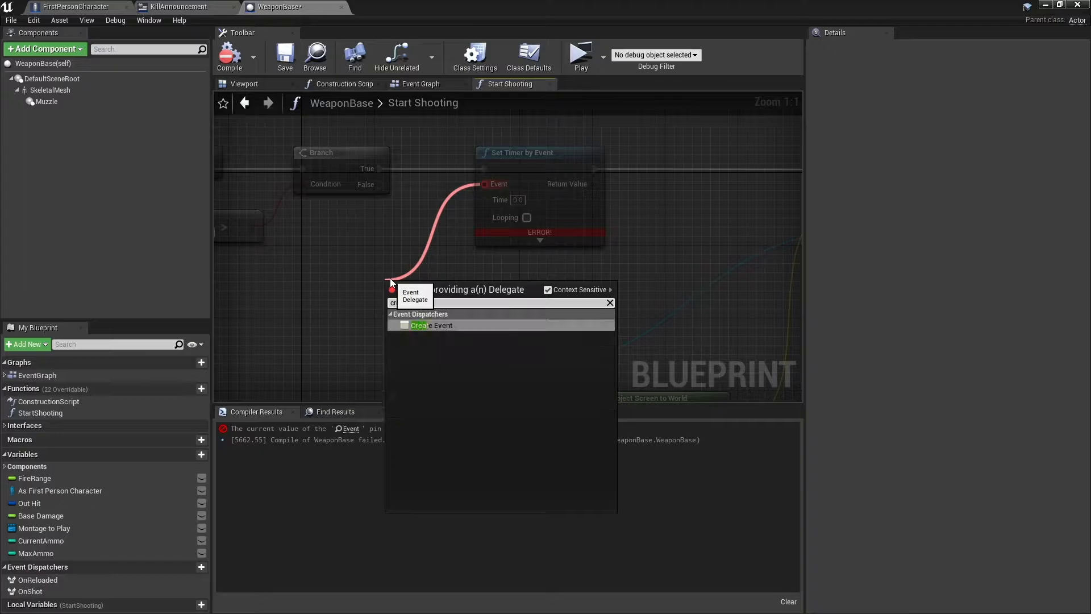
pyautogui.click(431, 325)
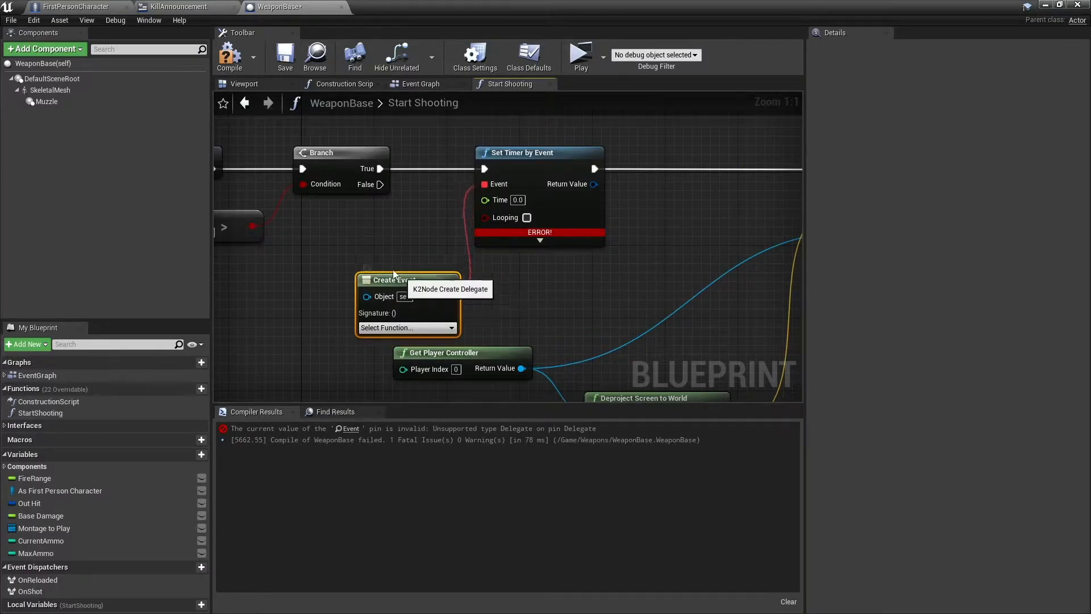
pyautogui.click(370, 291)
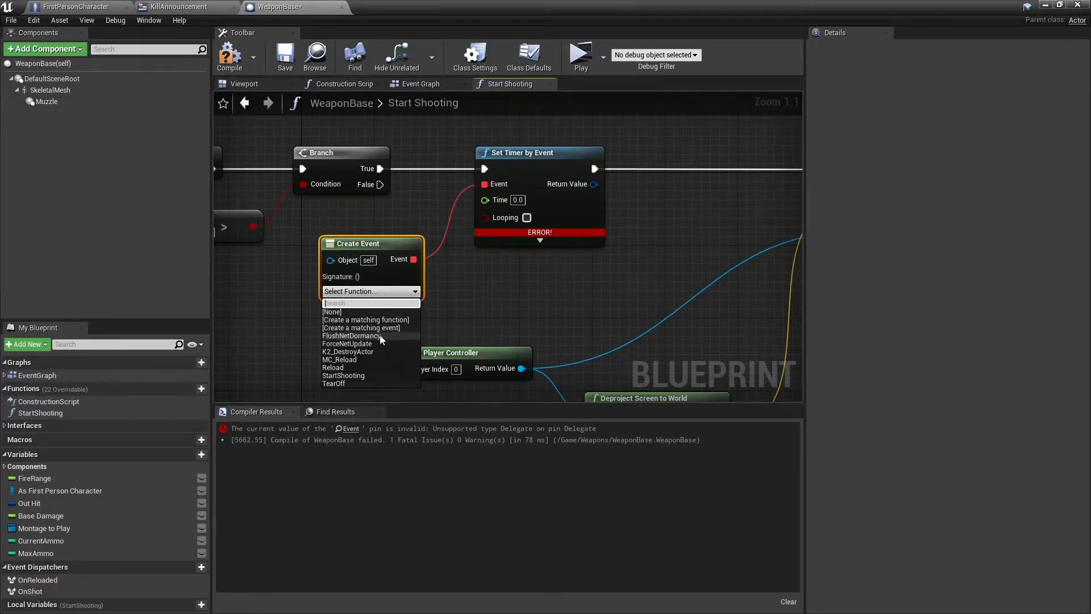
pyautogui.moveTo(361, 327)
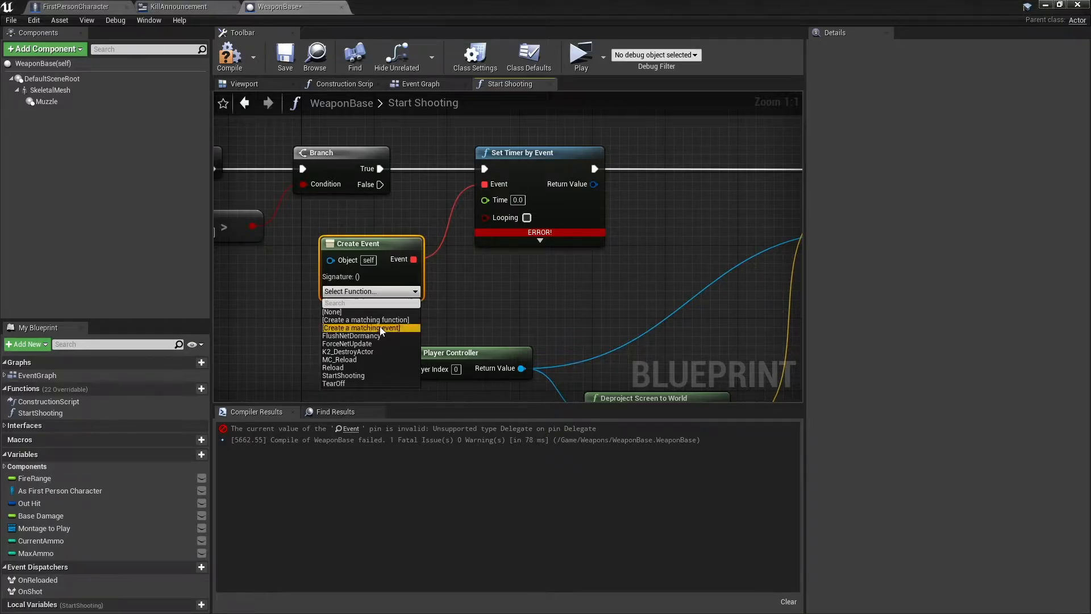
pyautogui.click(361, 327)
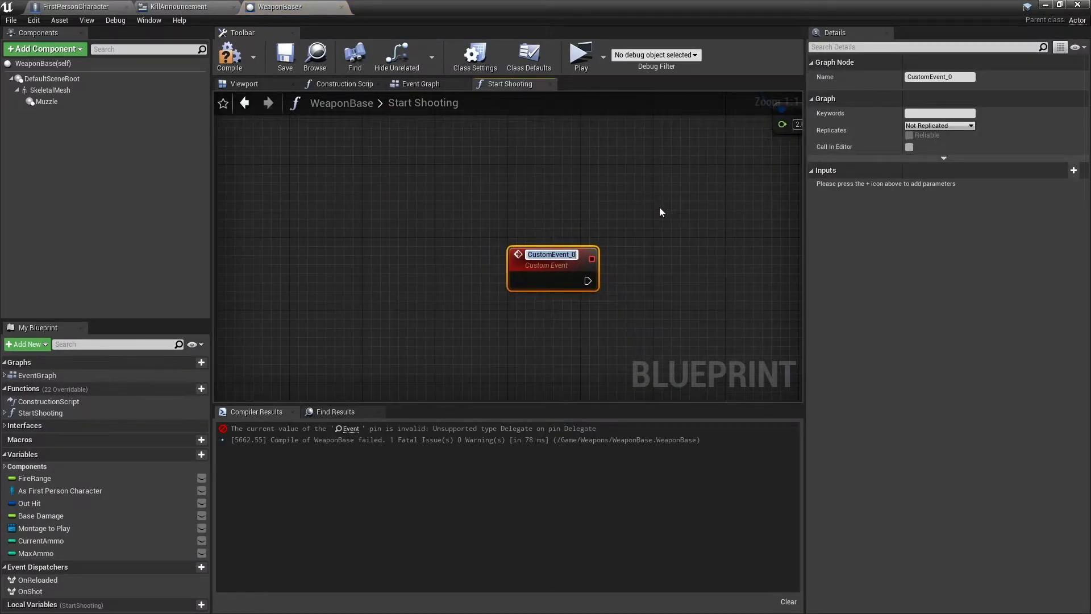
# Step: Rename the custom event FireBullet and move it into WeaponBase's Event Graph
pyautogui.write('FireBullet')
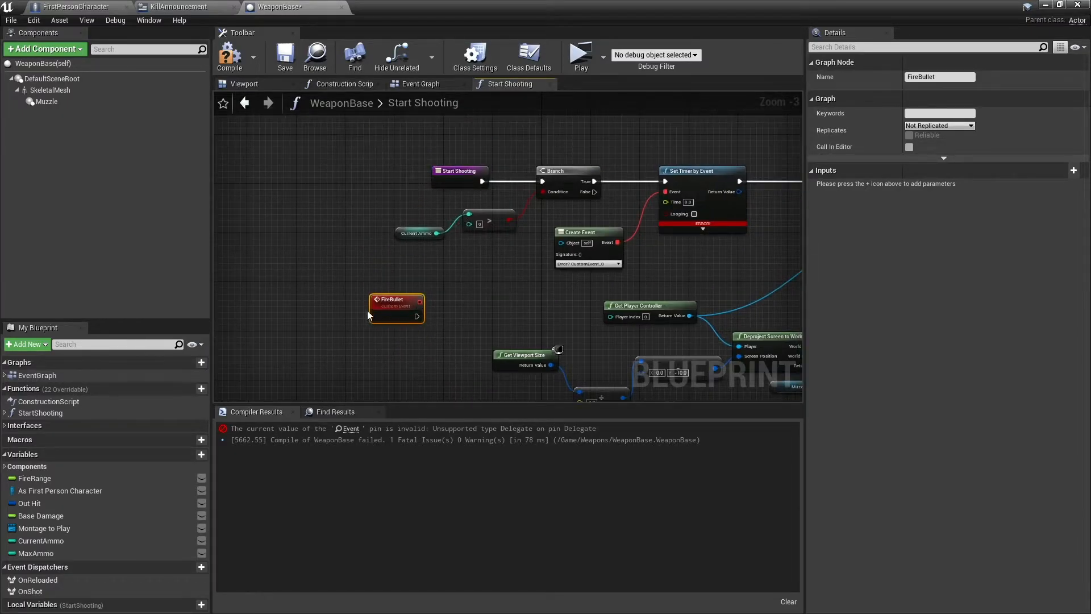
pyautogui.click(419, 83)
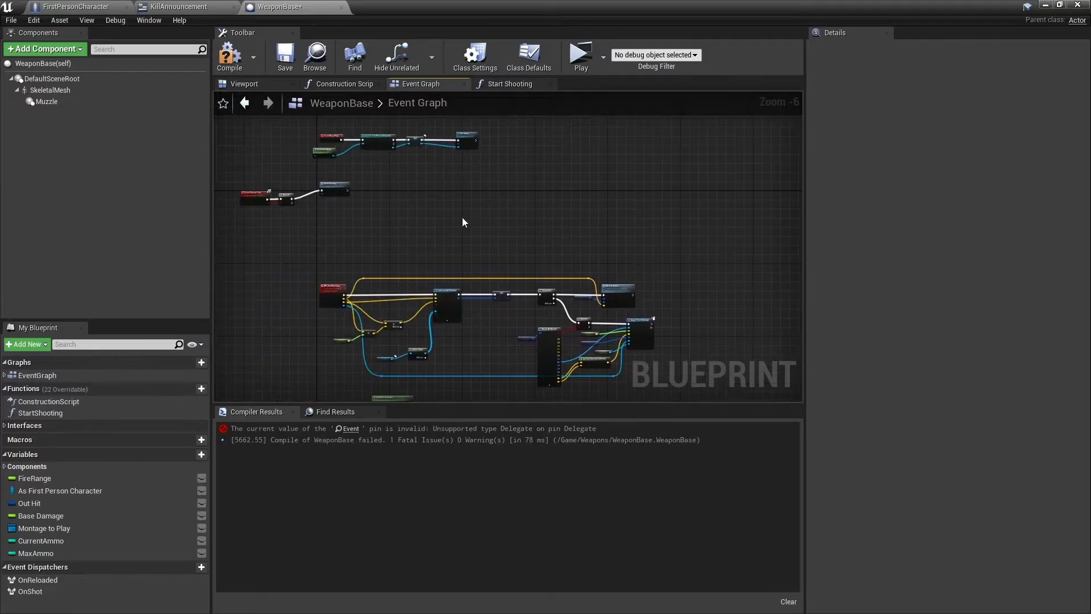
pyautogui.click(421, 202)
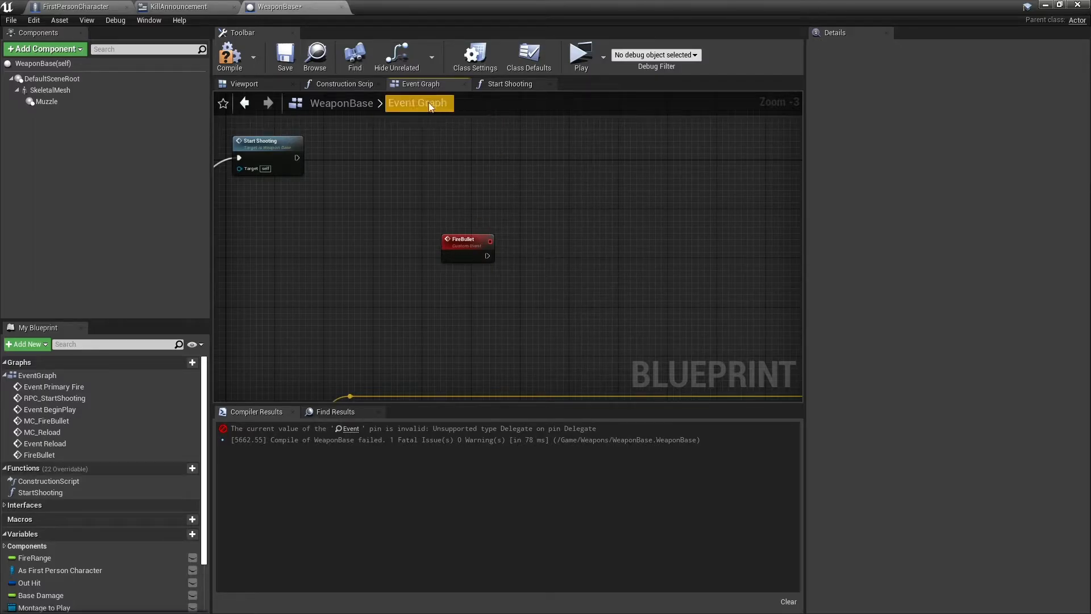
pyautogui.click(510, 82)
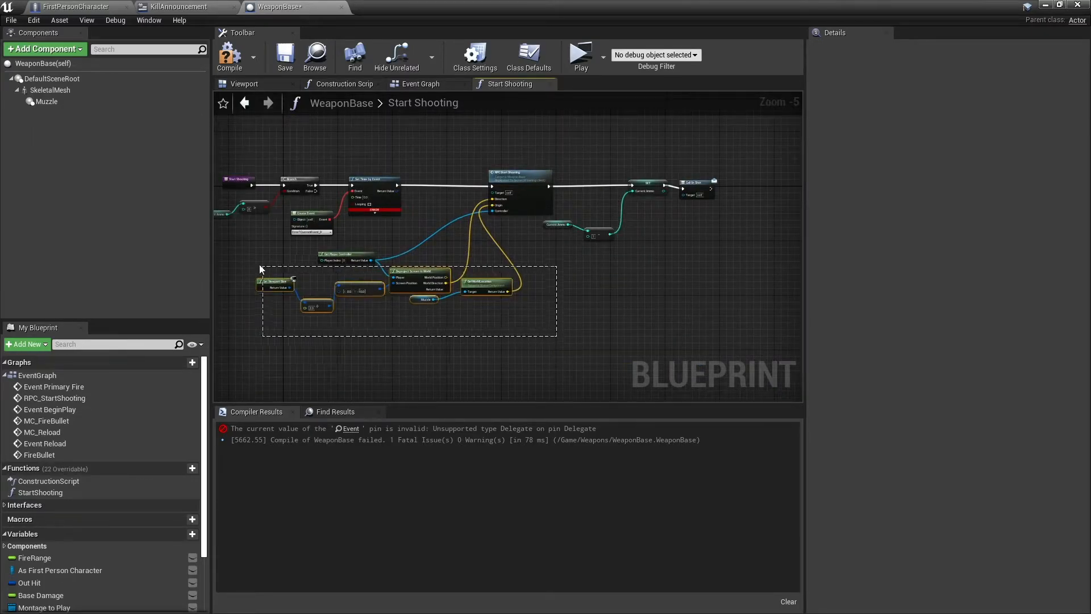
# Step: Move the aiming and RPC Start Shooting nodes into the Event Graph, wired from FireBullet's exec pin
pyautogui.click(662, 251)
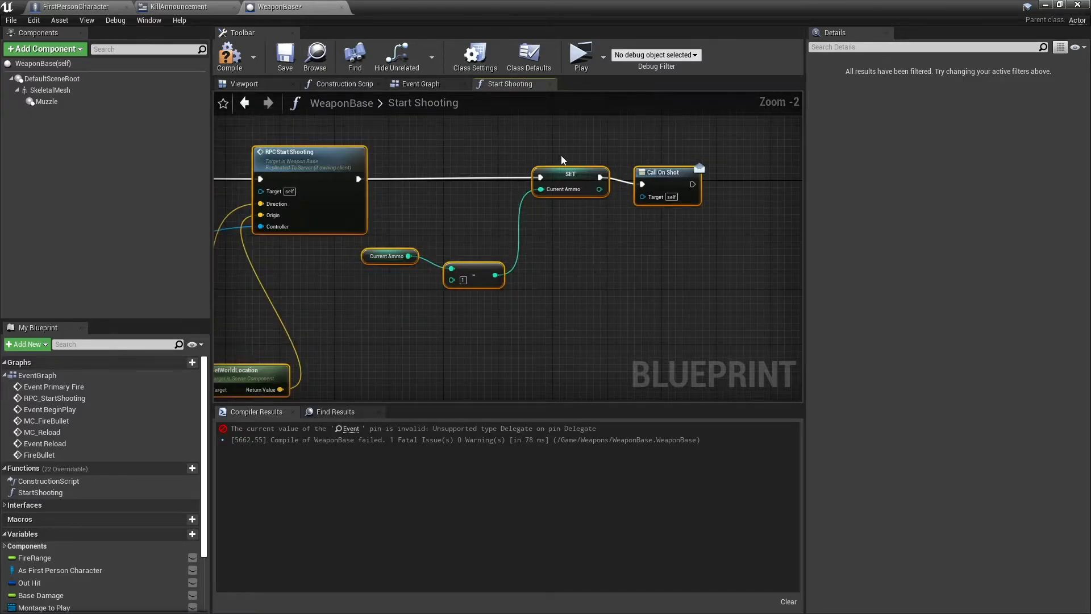
pyautogui.click(420, 83)
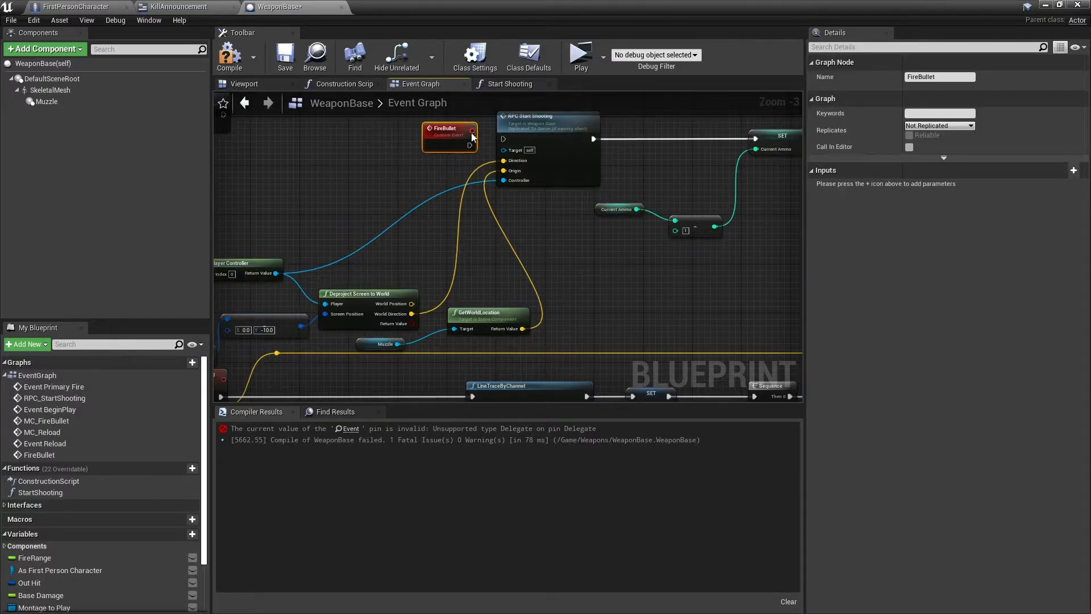
pyautogui.moveTo(449, 135); pyautogui.dragTo(436, 125)
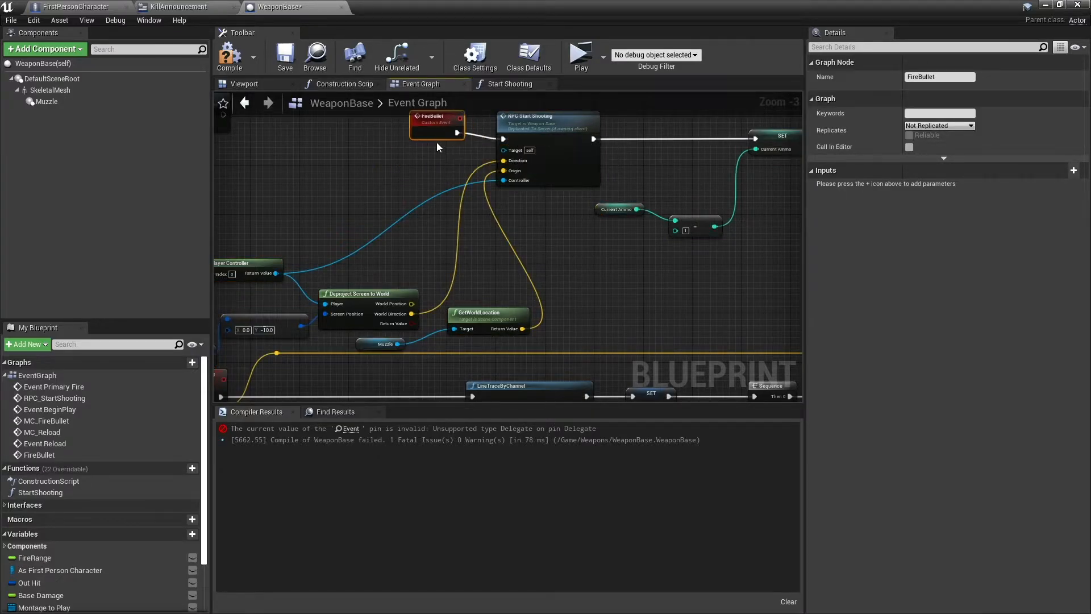
pyautogui.scroll(-3)
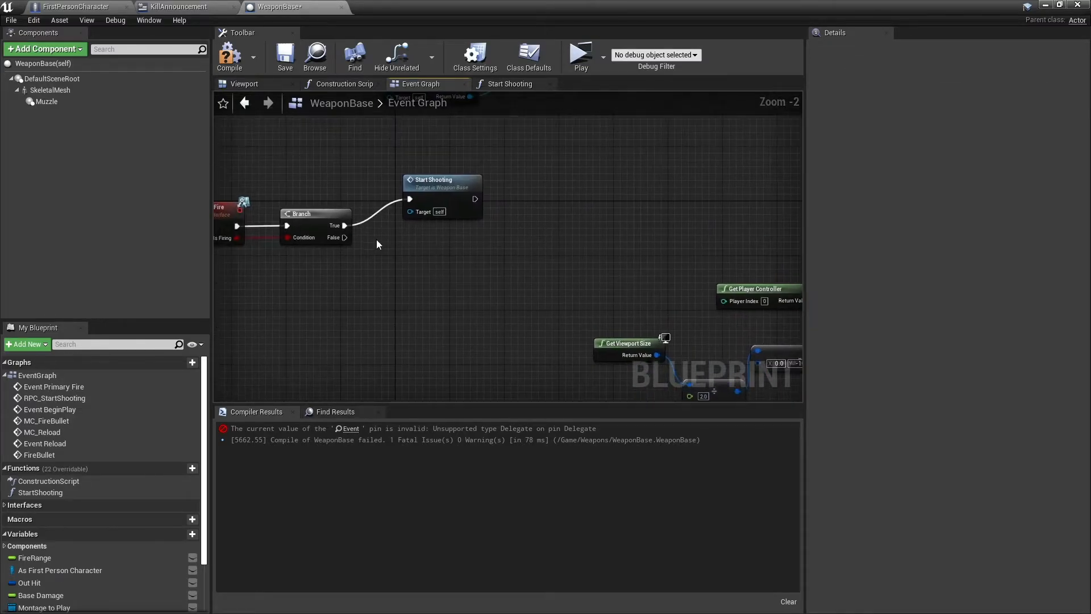
# Step: Back in Start Shooting, give the timer a 0.1 FireRate time value
pyautogui.click(510, 83)
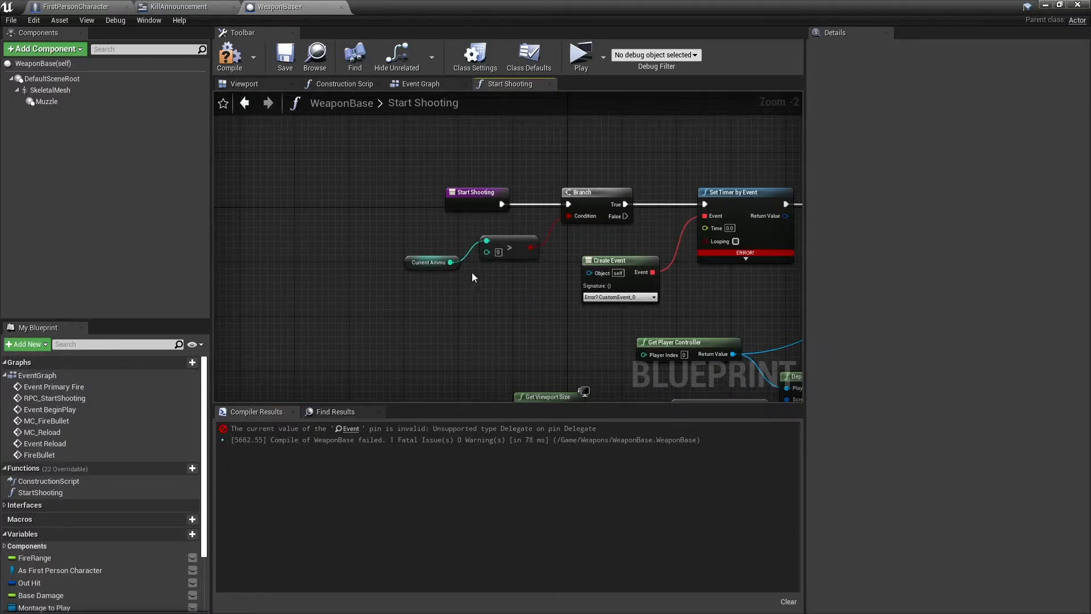
pyautogui.moveTo(544, 265)
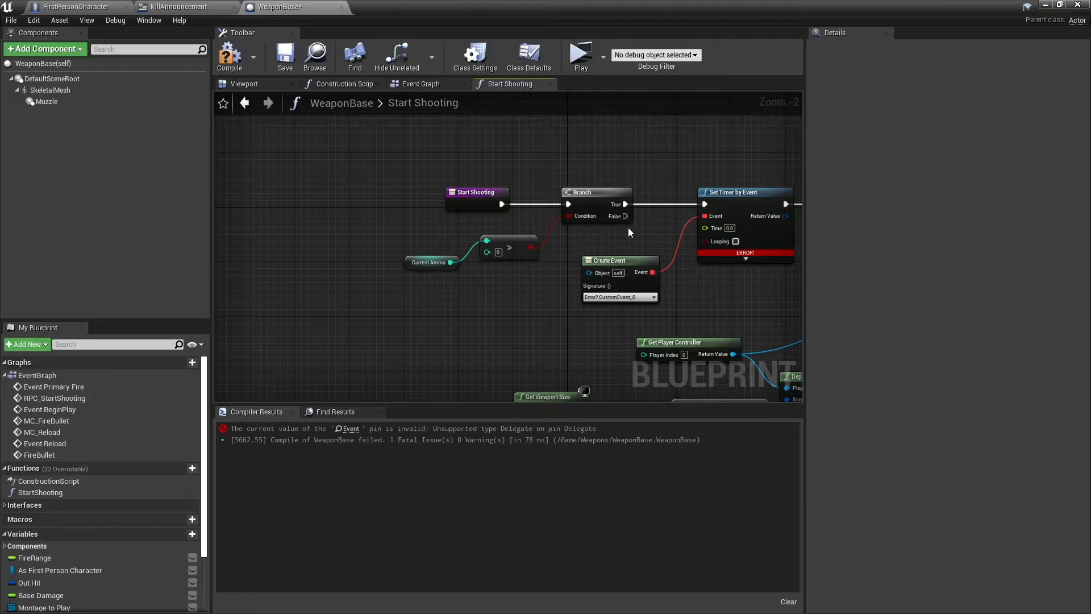
pyautogui.moveTo(659, 257)
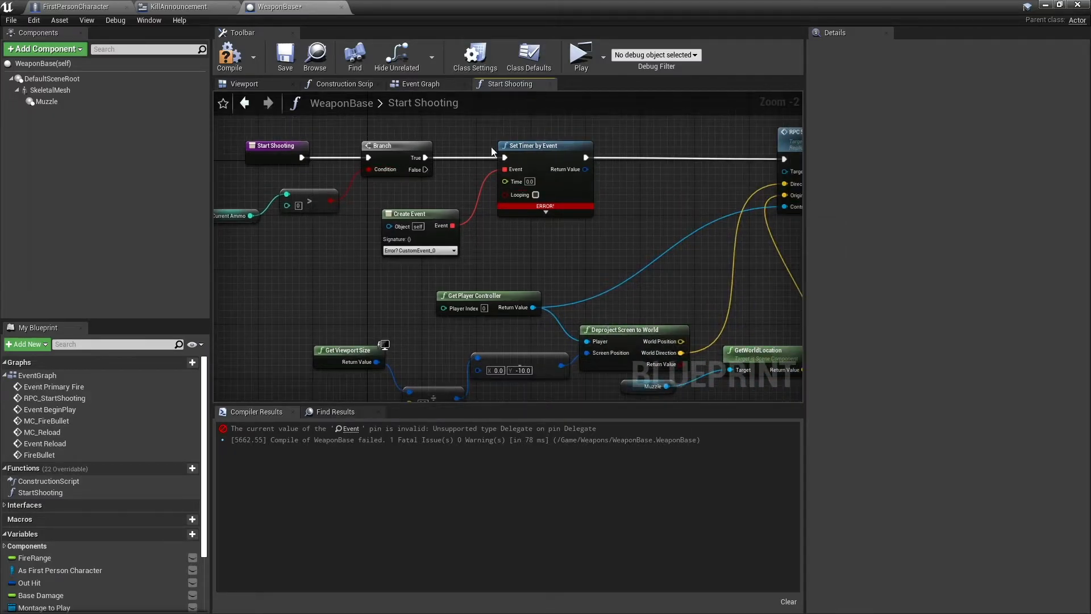
pyautogui.moveTo(522, 185)
pyautogui.write('FireRate')
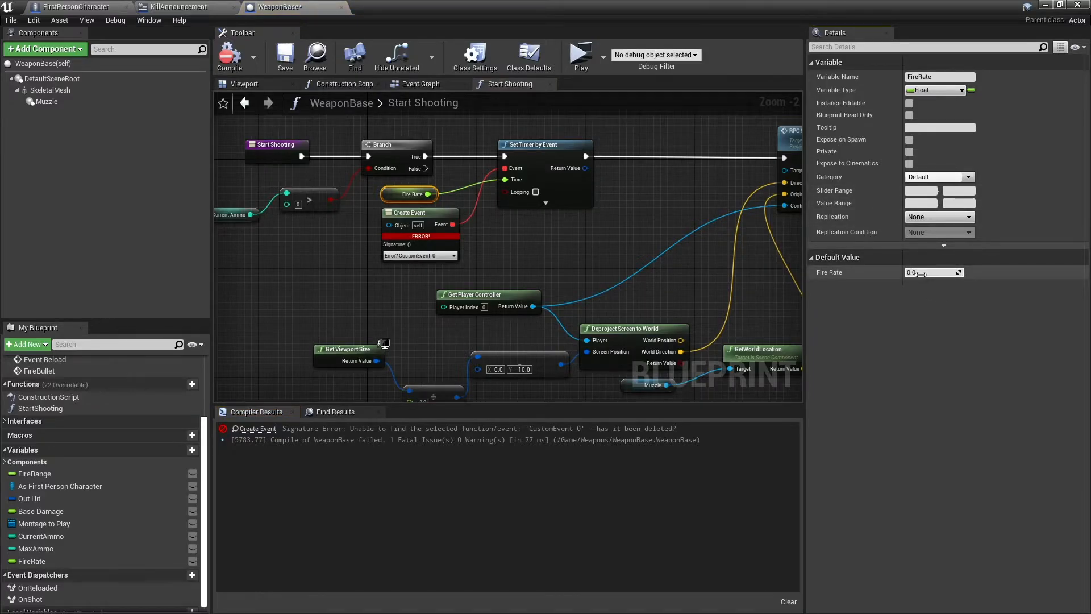
pyautogui.write('0.1')
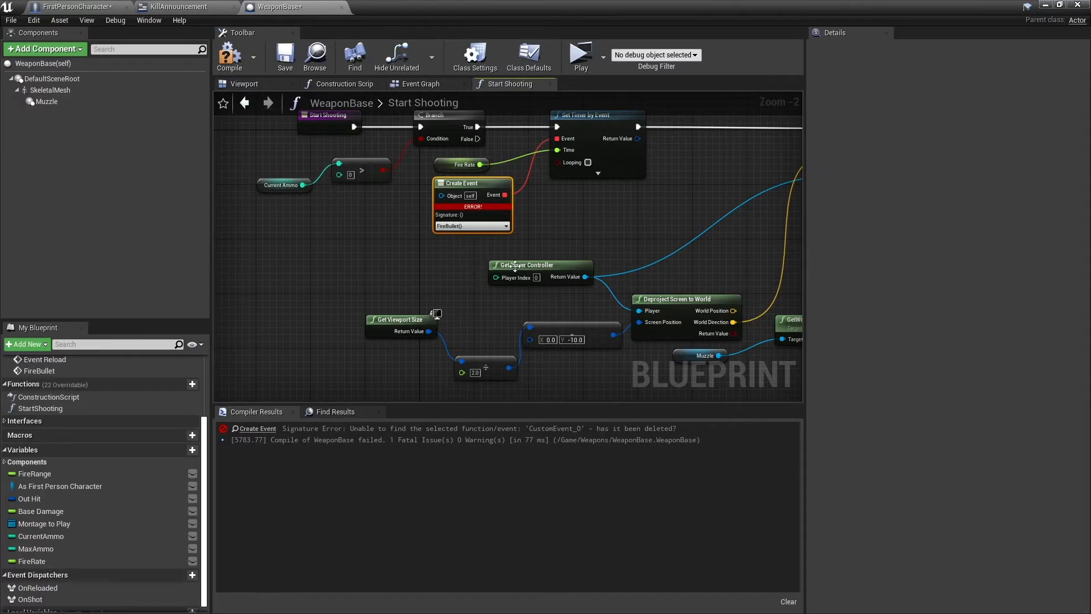
pyautogui.moveTo(588, 163)
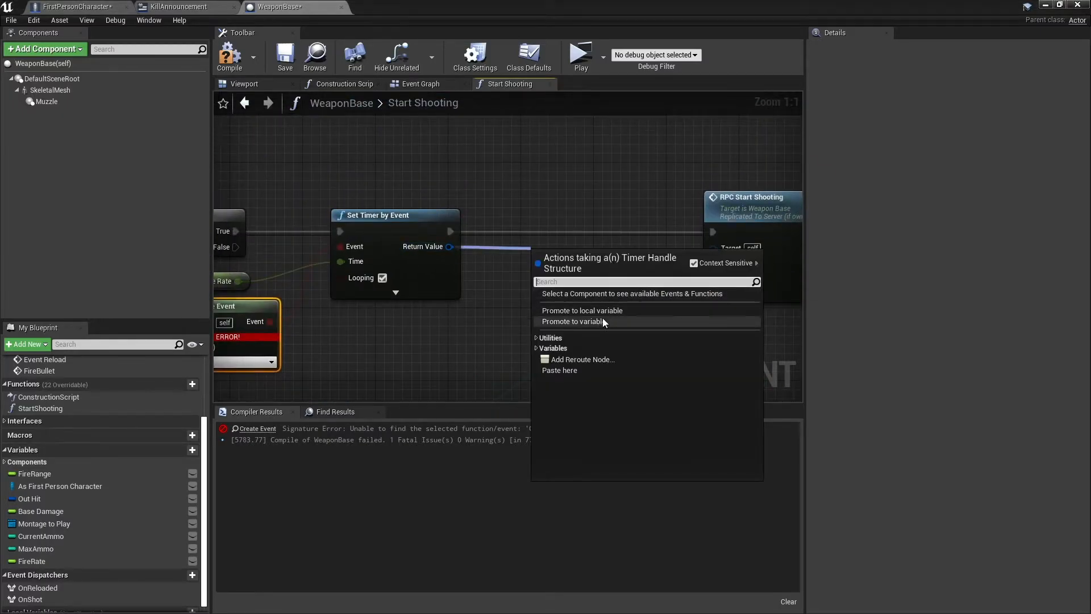
# Step: Promote the timer handle to a new FiringTimer variable stored by a Set node
pyautogui.click(573, 320)
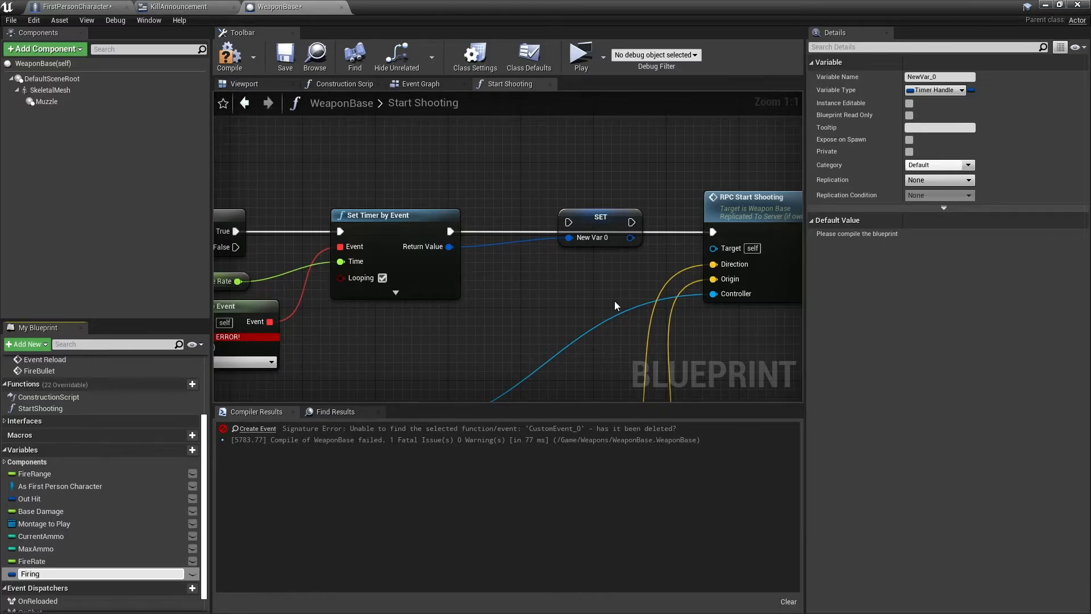
pyautogui.write('FiringTimer')
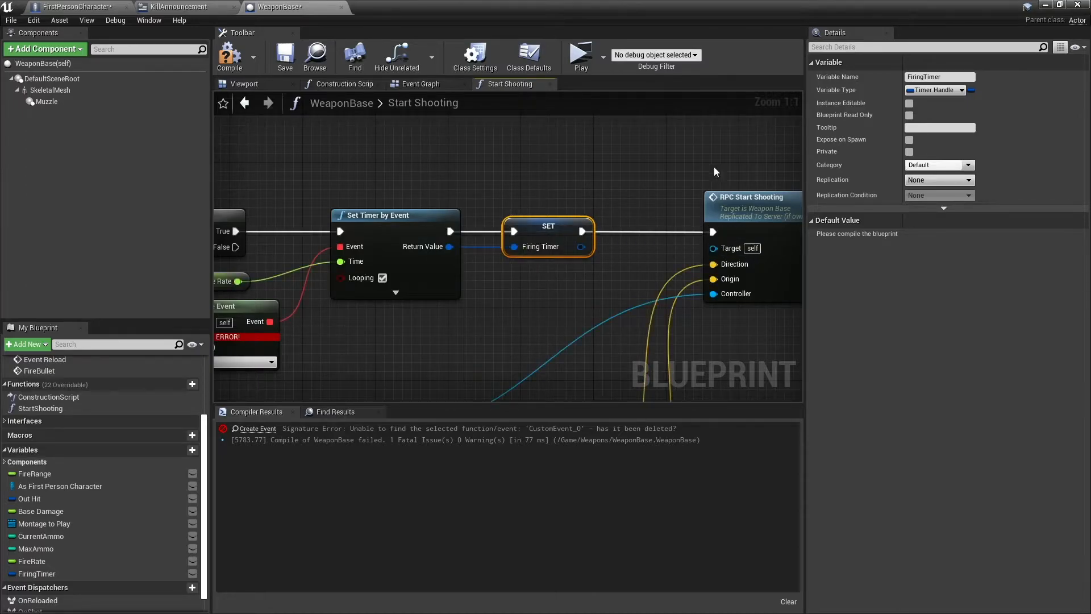
pyautogui.scroll(-3)
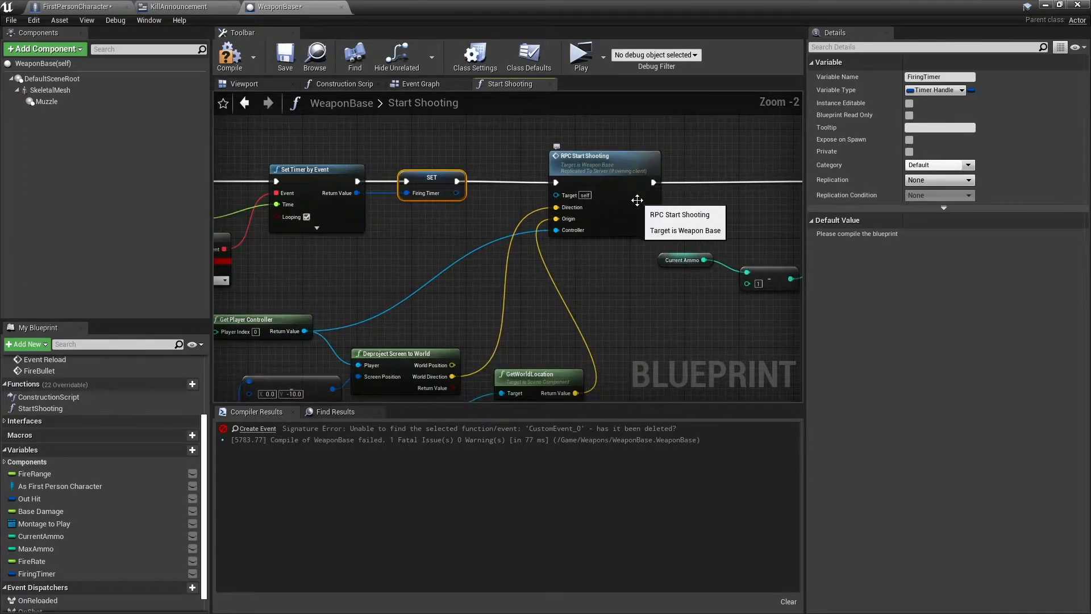
pyautogui.scroll(-3)
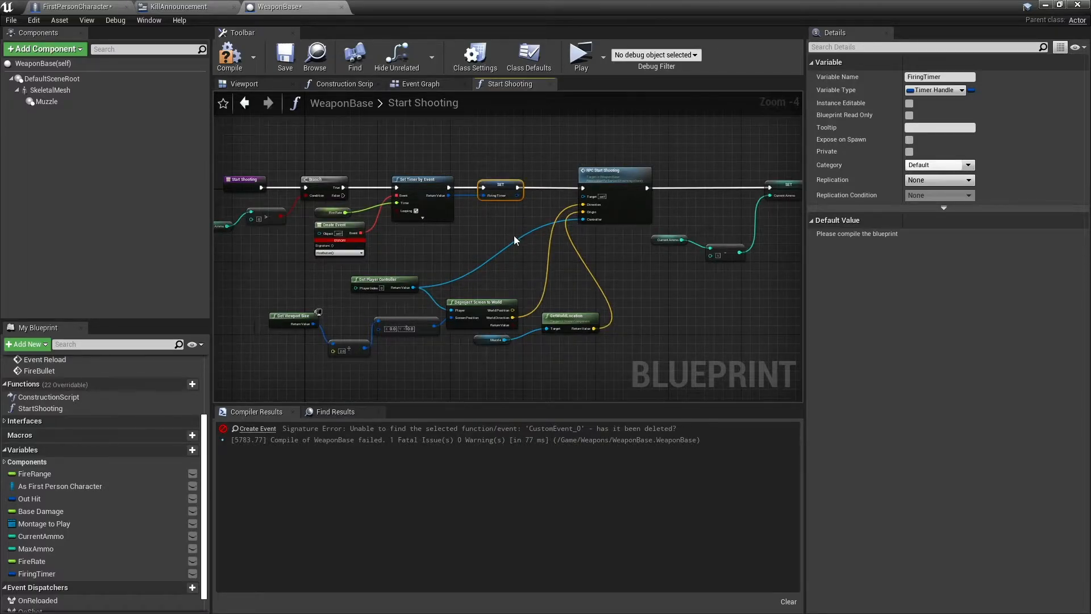
pyautogui.moveTo(765, 159)
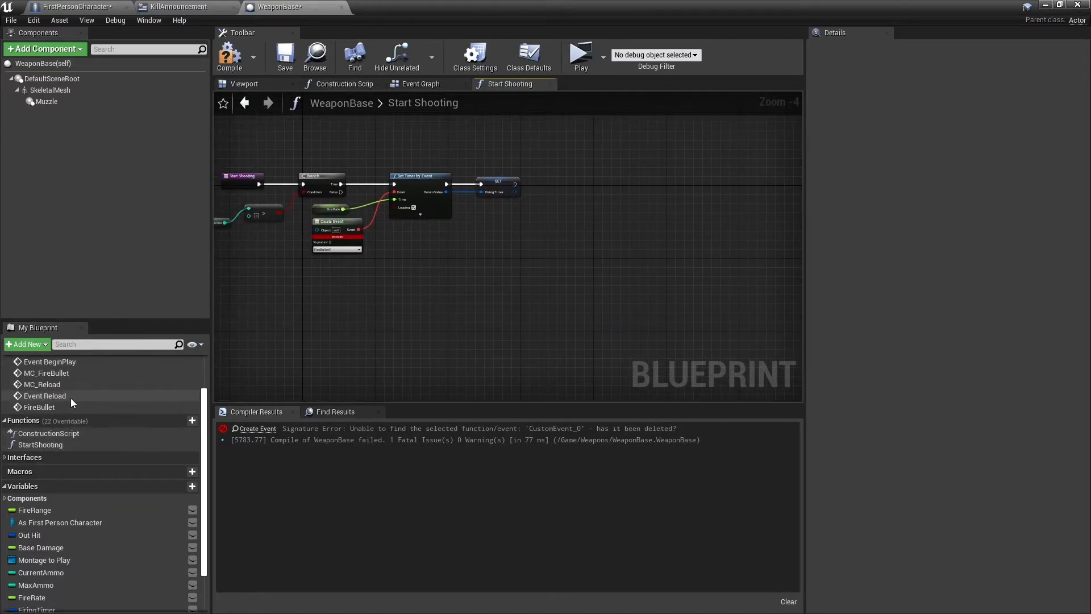
# Step: Call Fire Bullet right after the FiringTimer Set node and return to the Event Graph
pyautogui.click(39, 407)
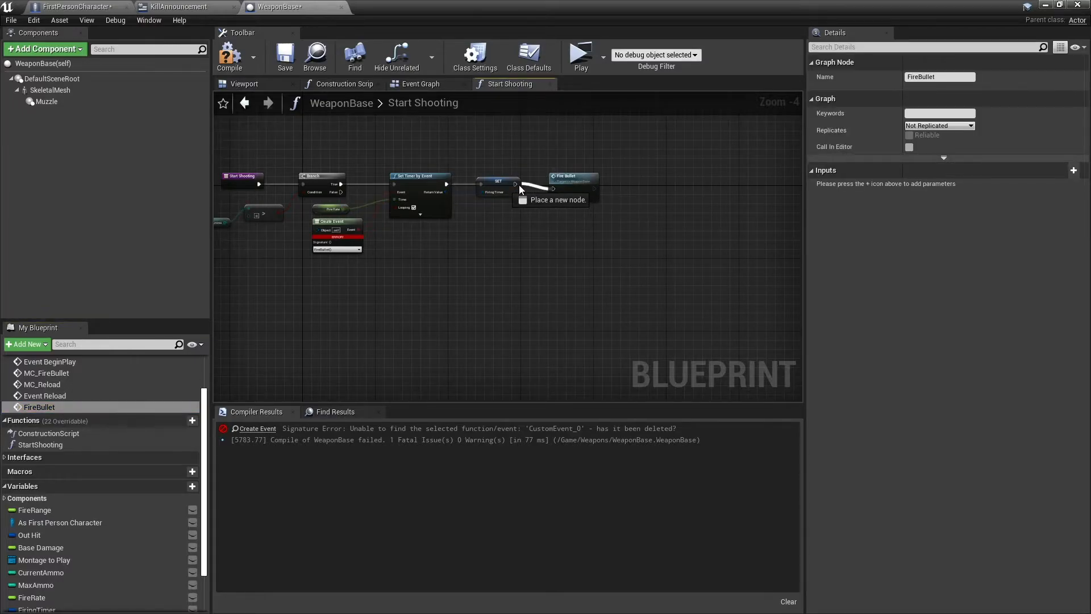
pyautogui.click(229, 57)
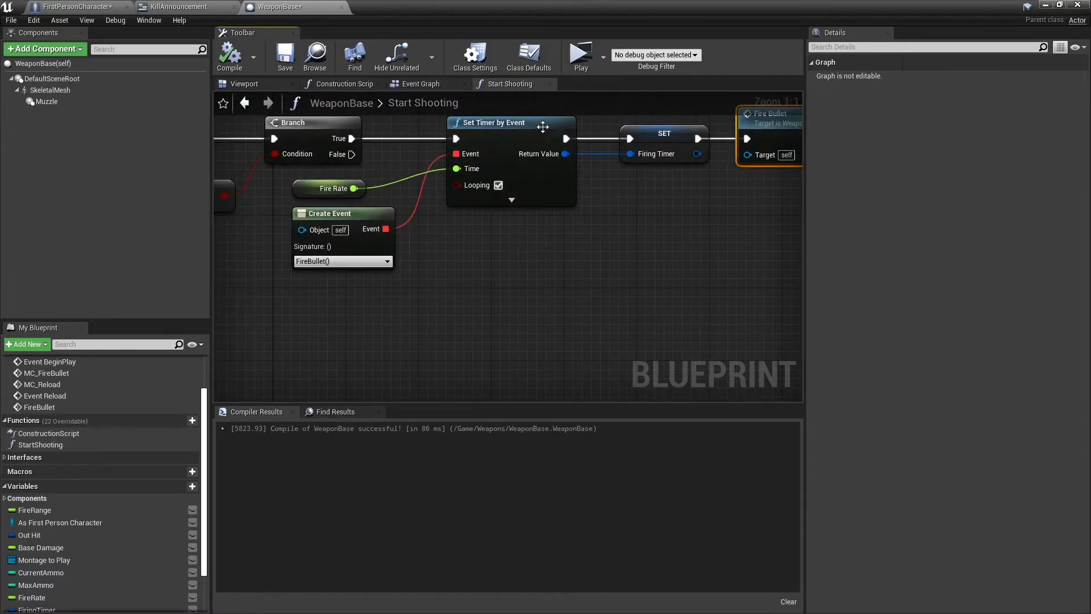
pyautogui.click(420, 83)
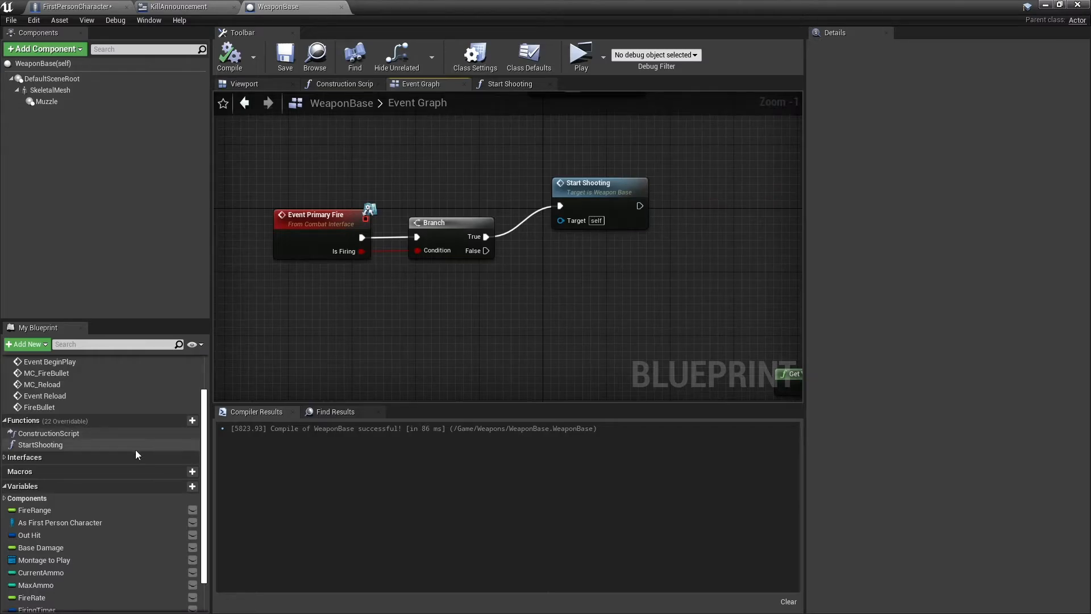
# Step: Create a new function named StopShooting
pyautogui.click(179, 421)
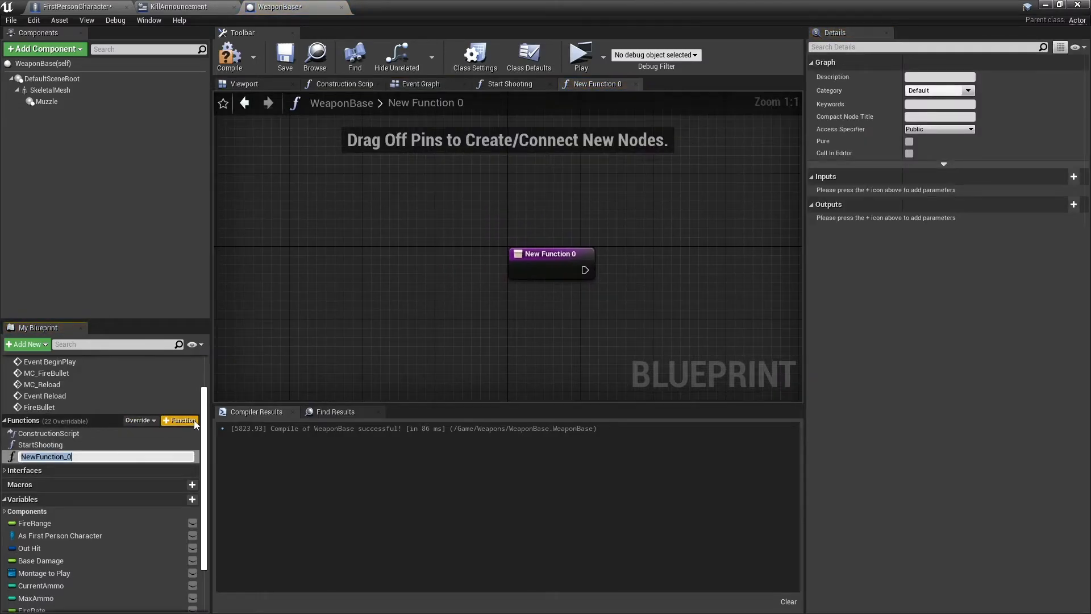
pyautogui.write('StopShootin')
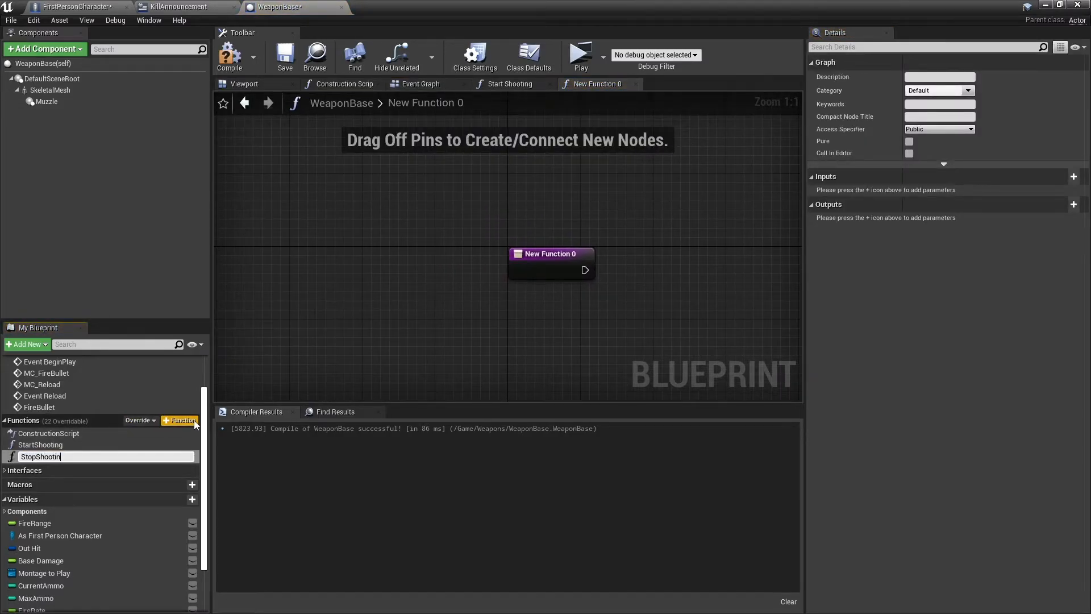
pyautogui.press('enter')
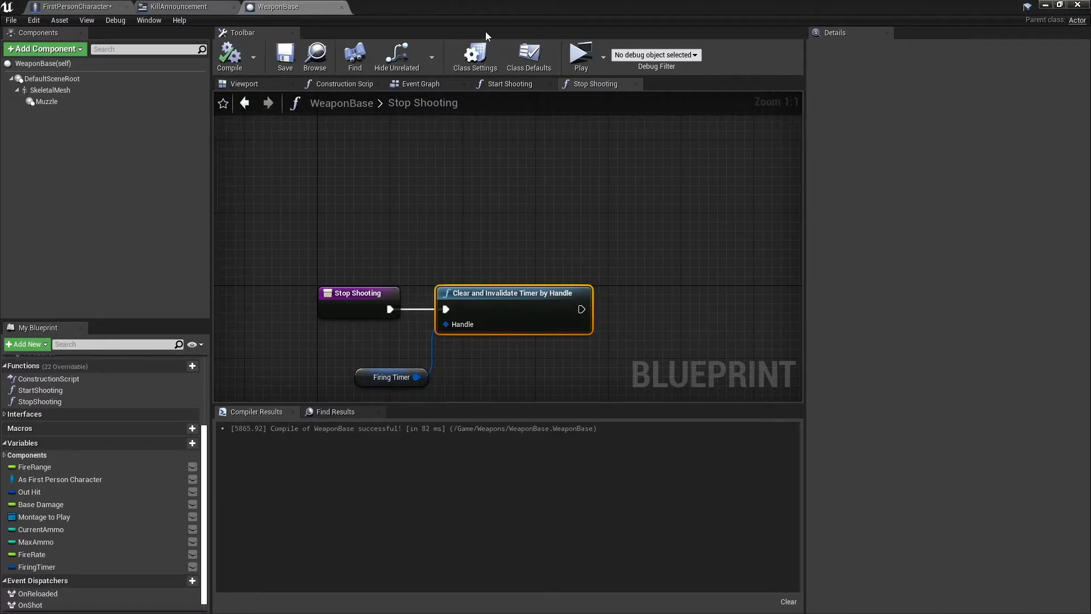
# Step: Switch to the FirstPersonCharacter blueprint and scroll its My Blueprint event list
pyautogui.click(75, 7)
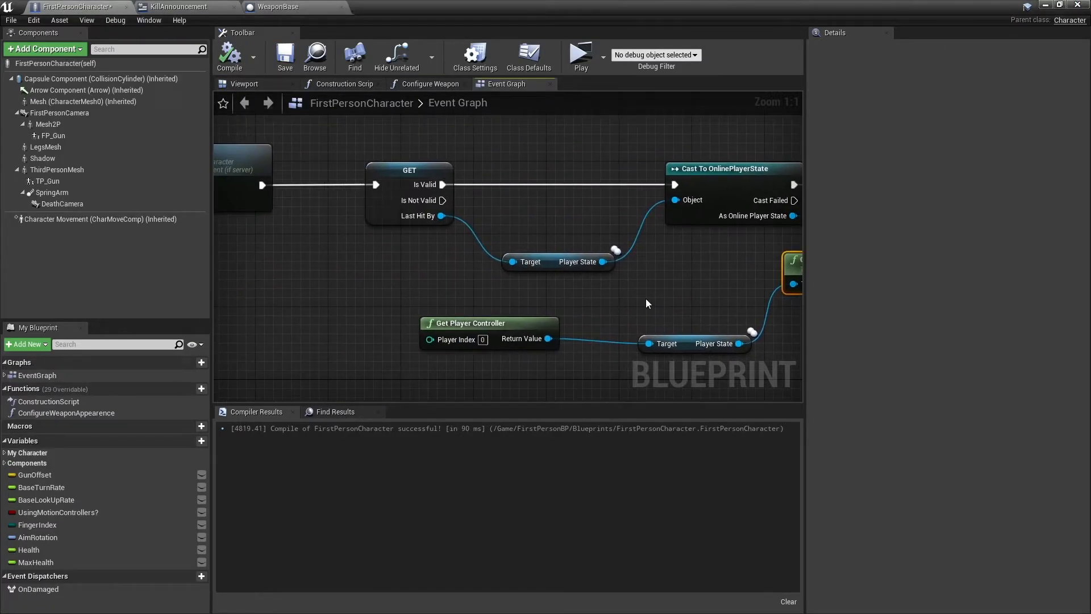
pyautogui.scroll(-3)
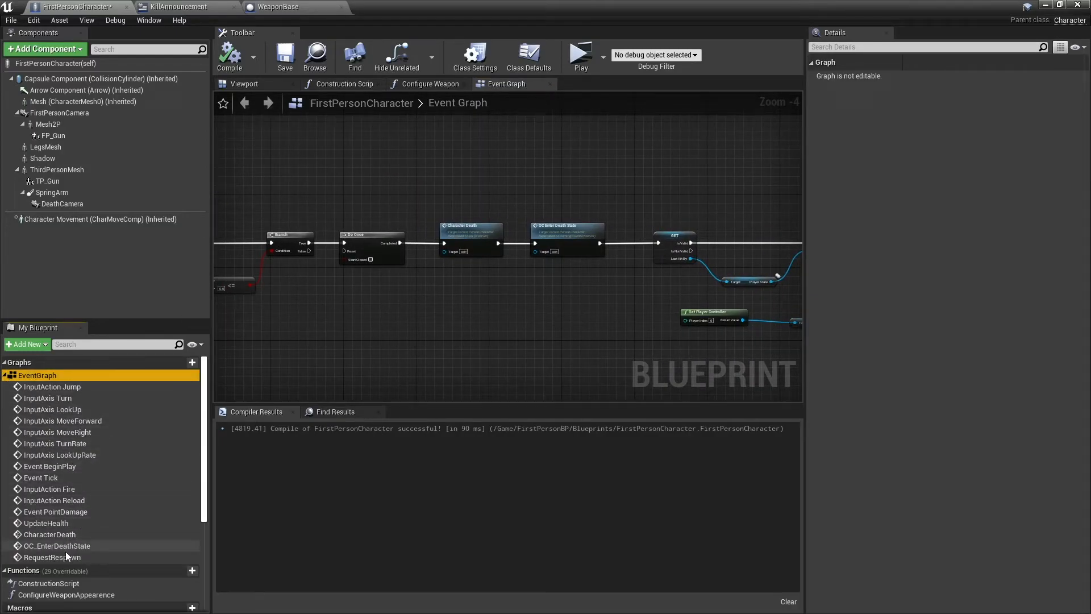
pyautogui.moveTo(52, 386)
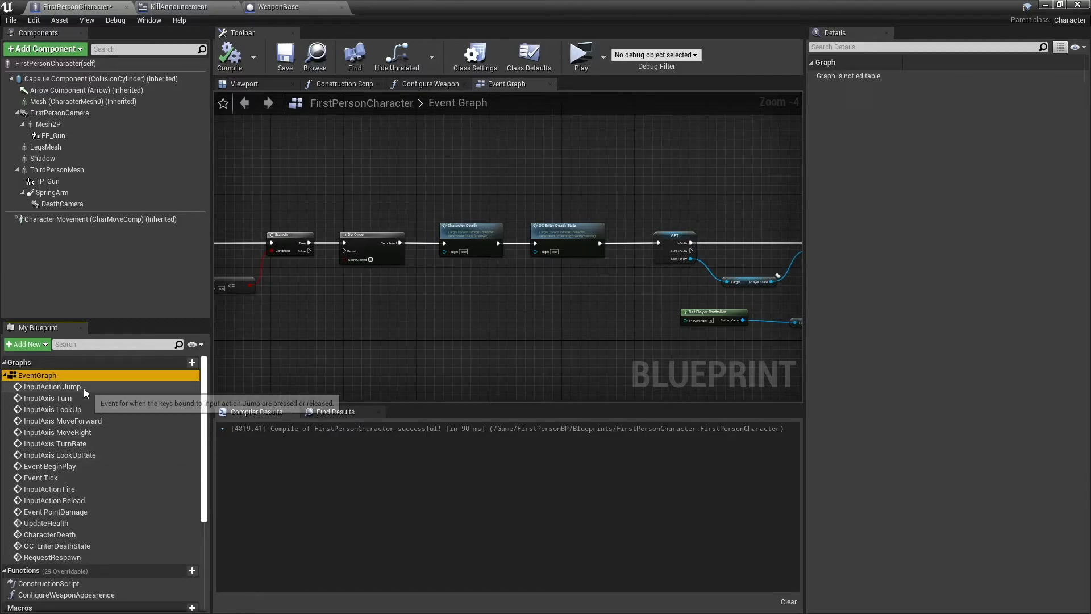
pyautogui.moveTo(57, 489)
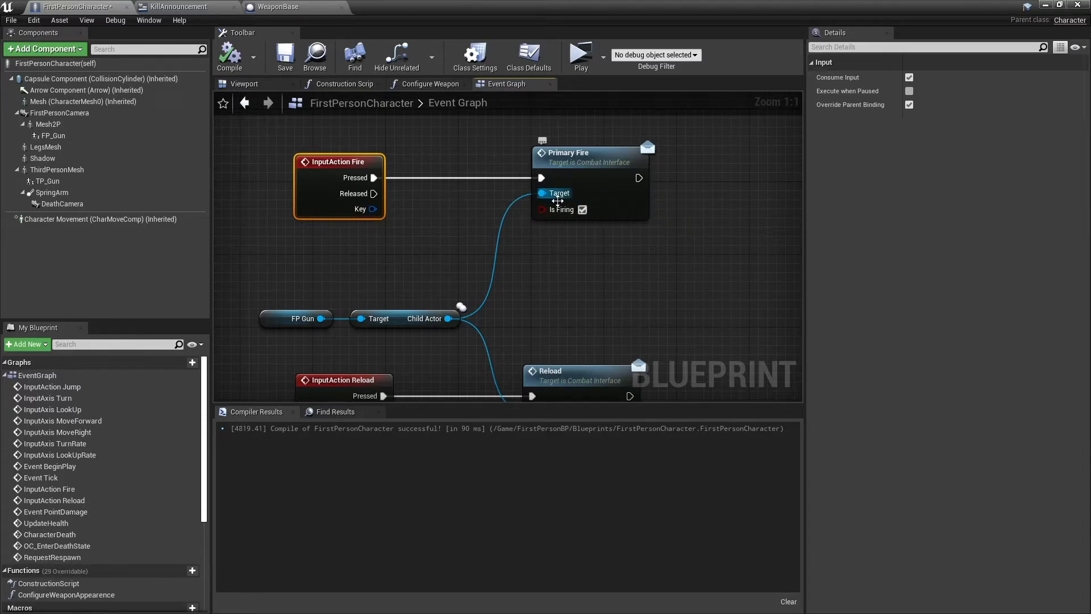
pyautogui.moveTo(458, 214)
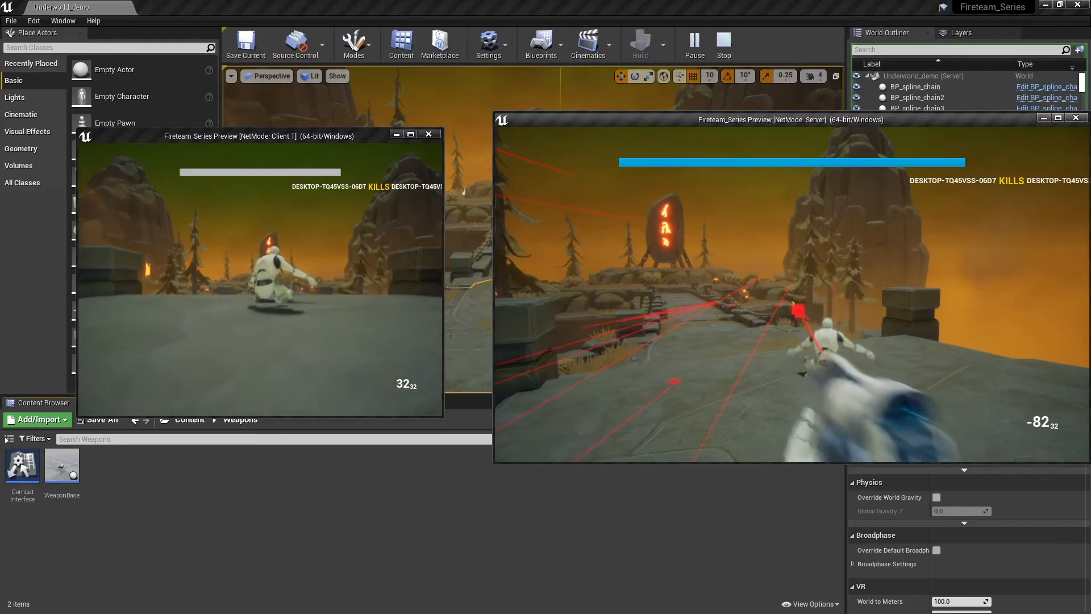
# Step: End the two-player test session and return to the Underworld_demo level
pyautogui.click(723, 44)
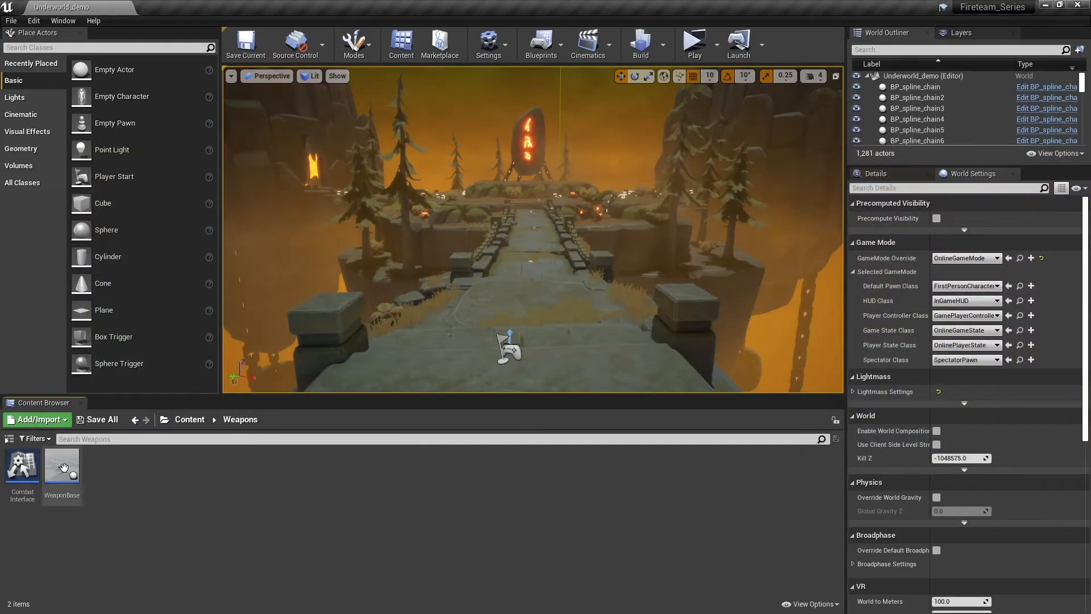
# Step: In WeaponBase's Event Graph, call Stop Shooting on the Primary Fire branch's False path and compile
pyautogui.doubleClick(62, 466)
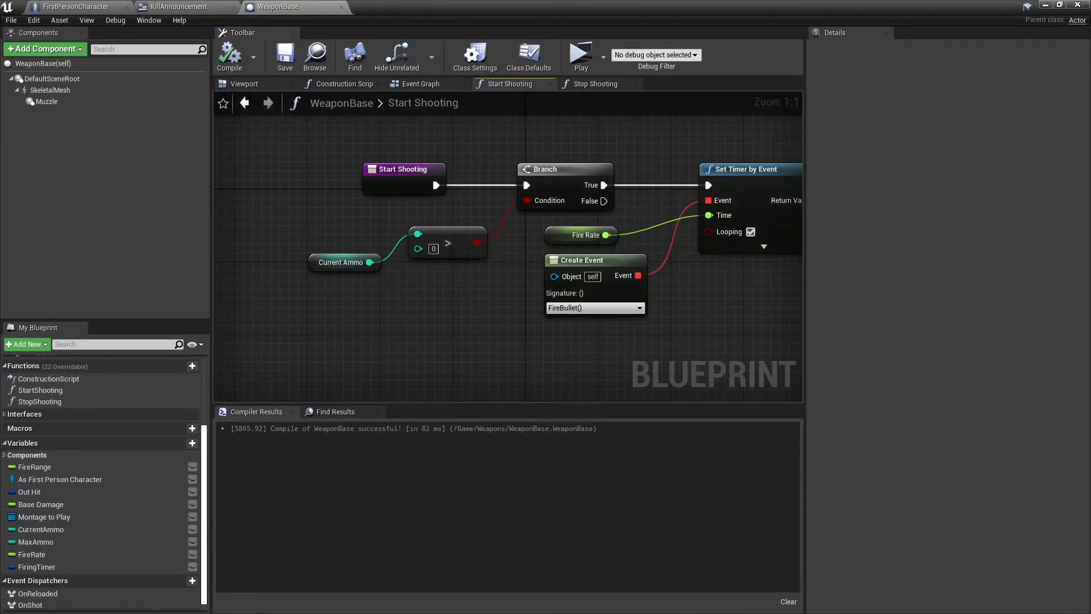
pyautogui.click(421, 83)
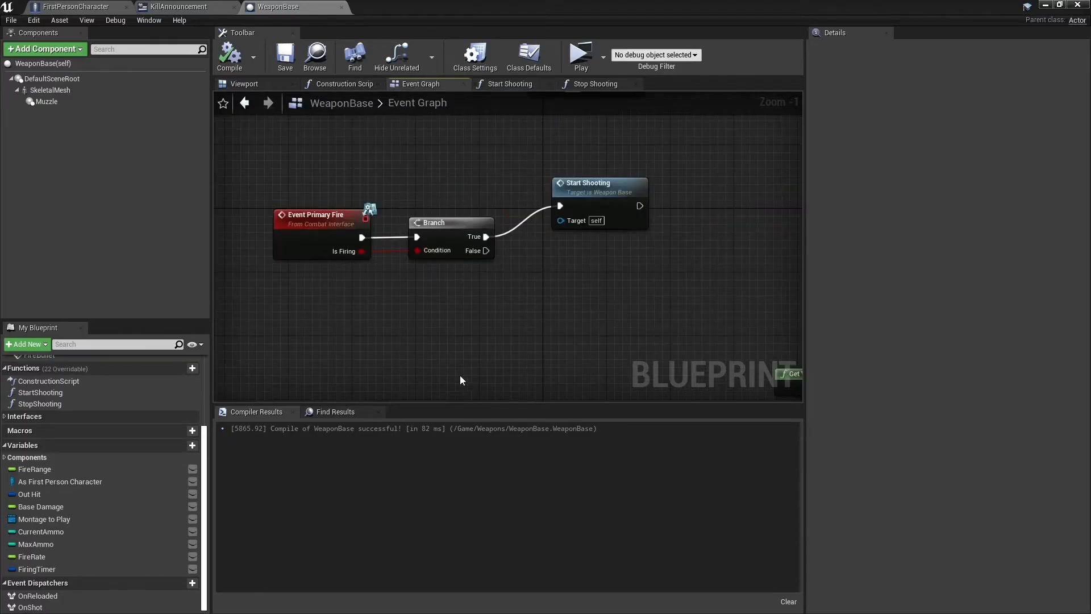
pyautogui.moveTo(472, 256)
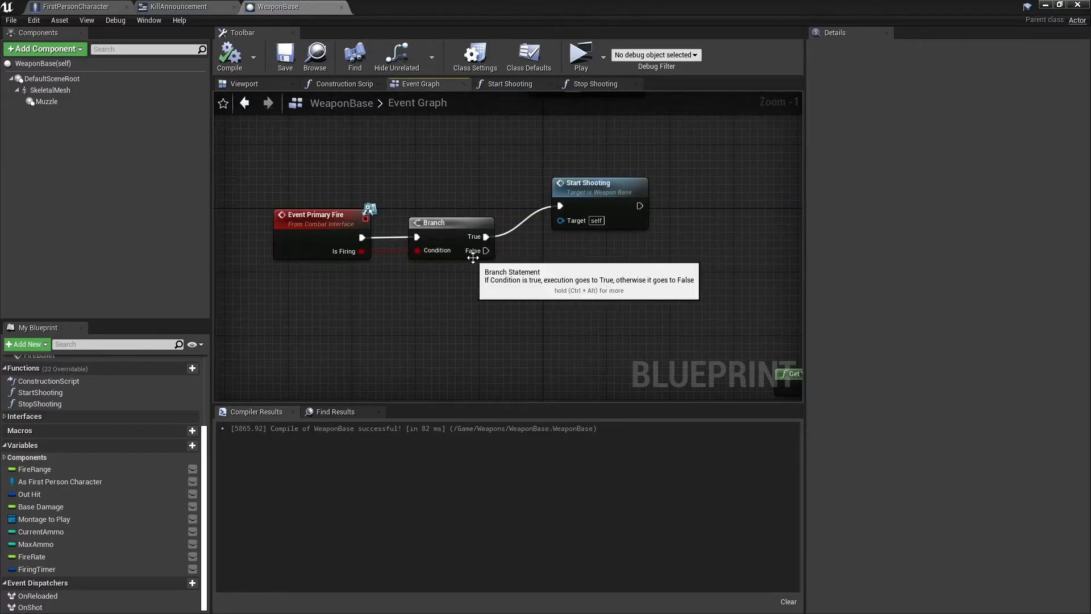
pyautogui.moveTo(485, 250); pyautogui.dragTo(526, 272)
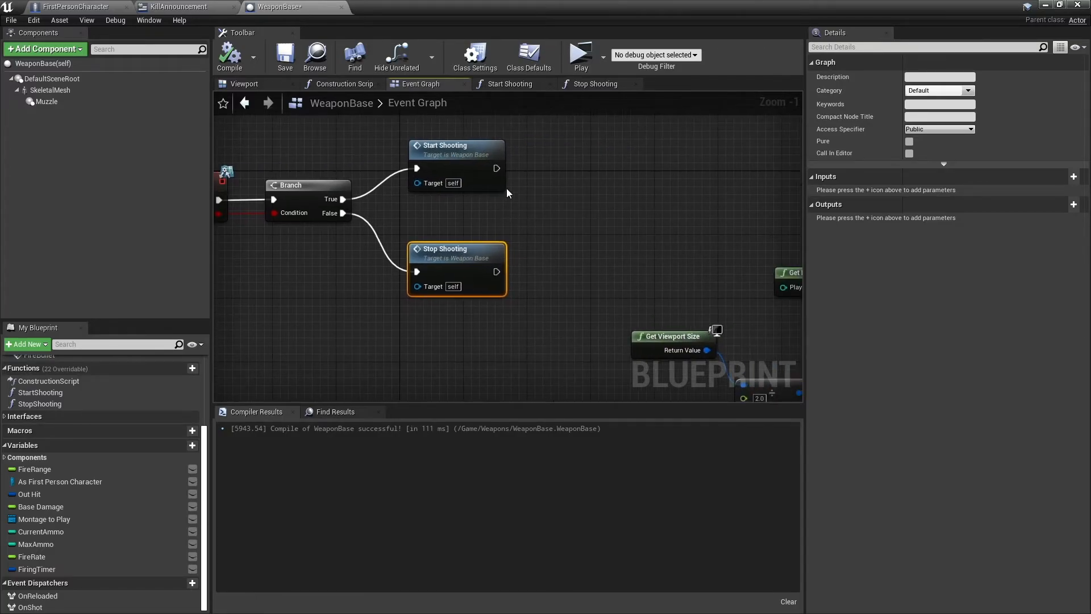
pyautogui.click(511, 83)
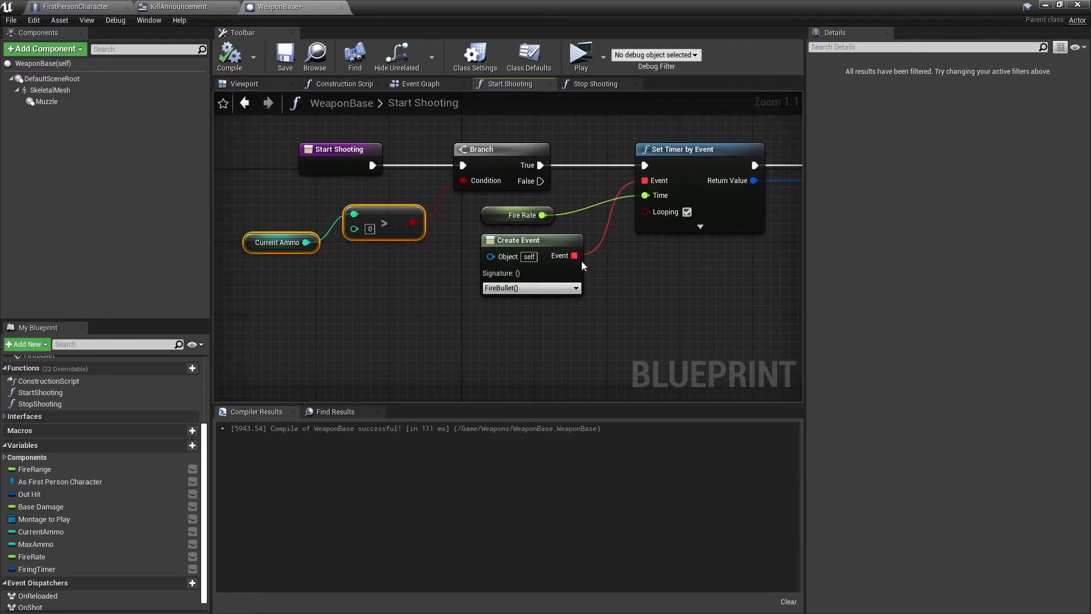
pyautogui.moveTo(420, 83)
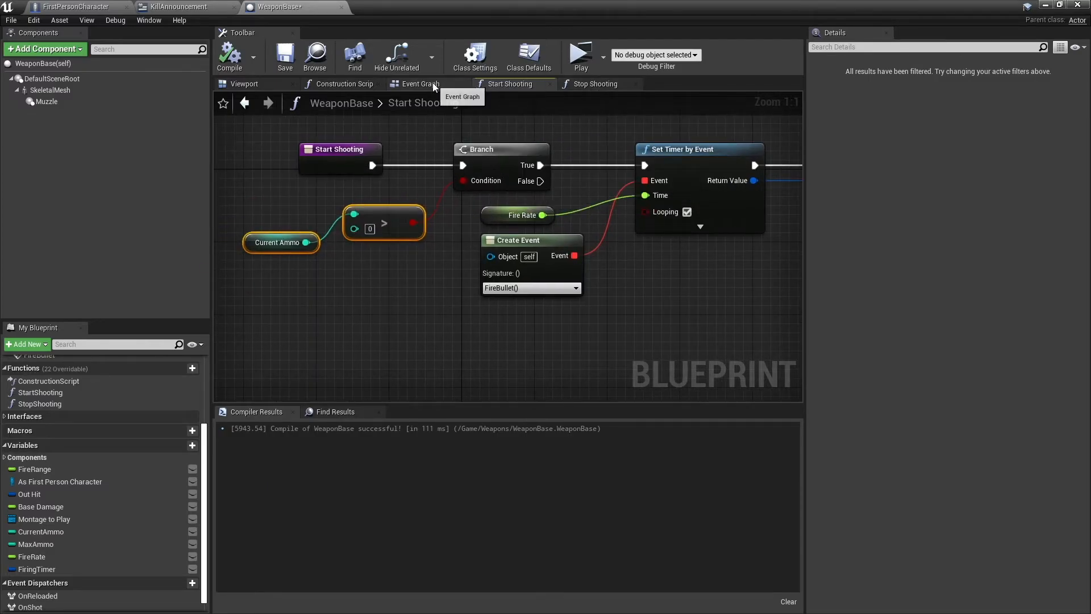
# Step: Copy the Current Ammo > 0 branch into the Event Graph after FireBullet, wire it to RPC Start Shooting, and play-test
pyautogui.click(501, 149)
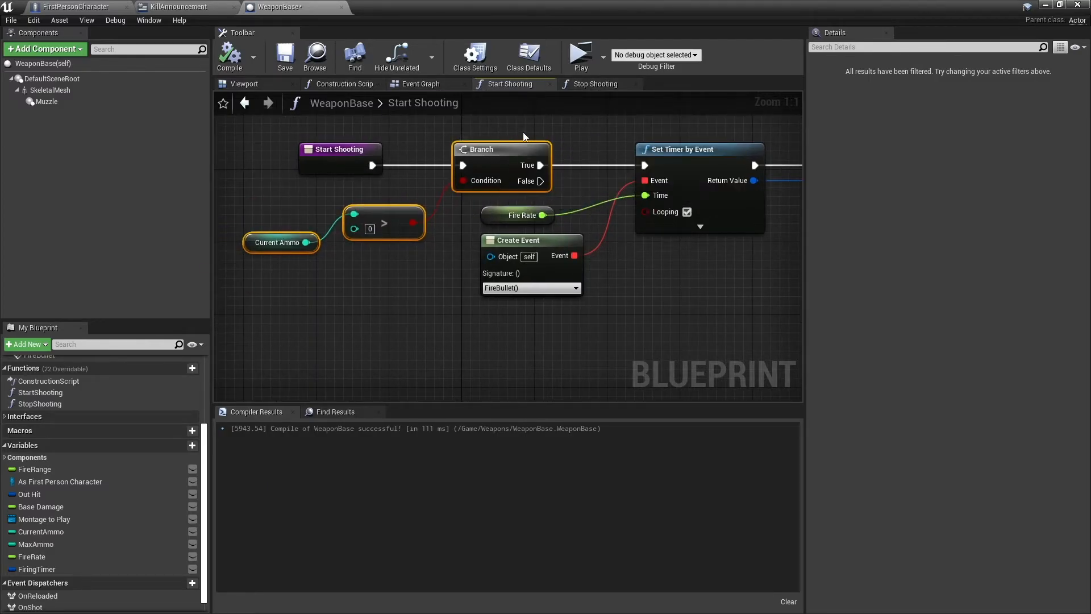
pyautogui.click(421, 83)
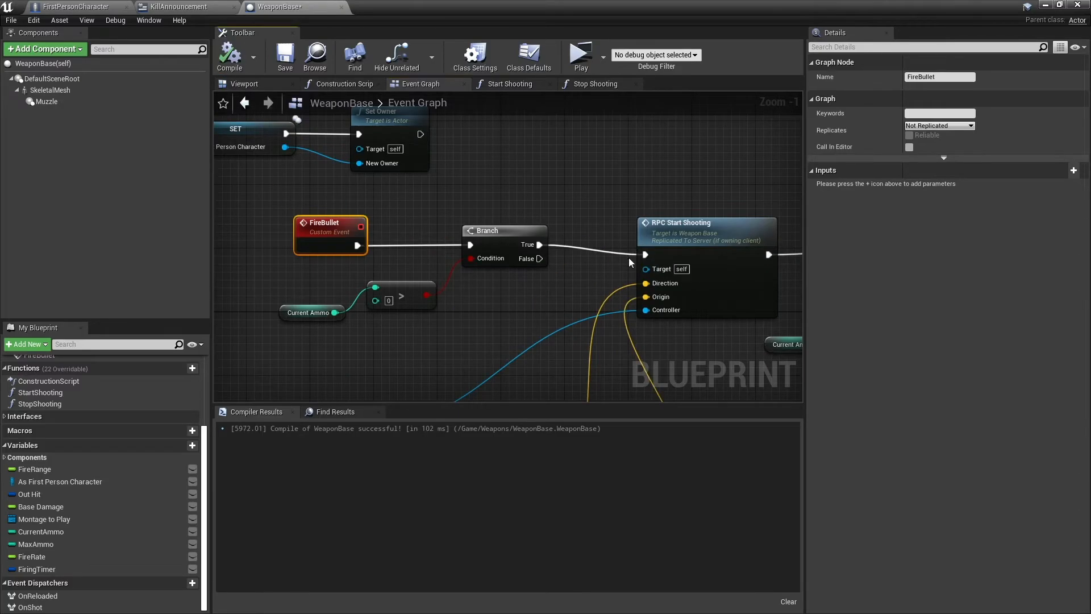
pyautogui.moveTo(553, 259)
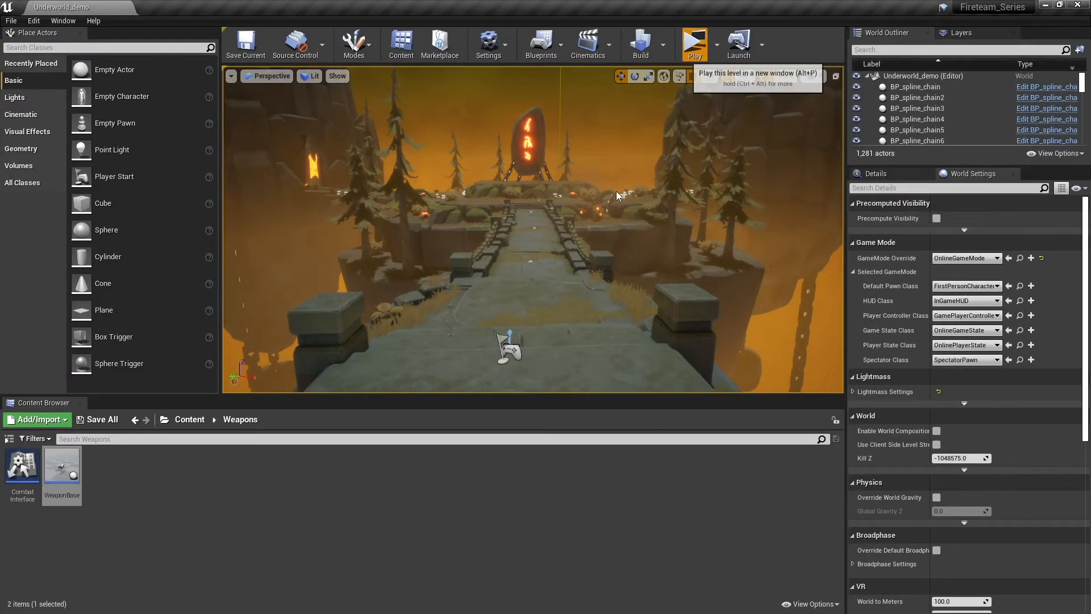
pyautogui.click(693, 42)
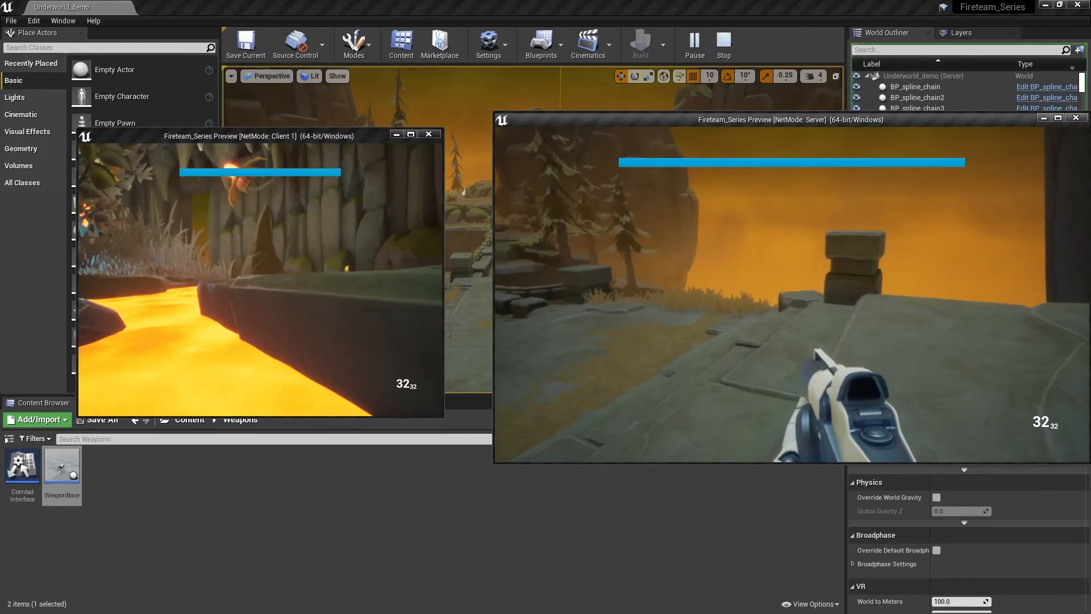